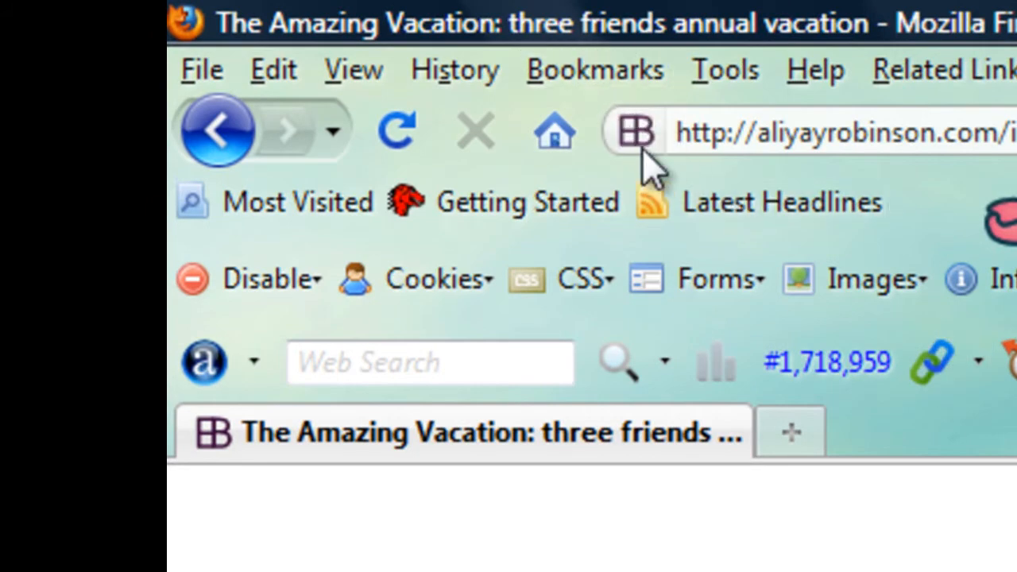
mouse_move(316, 432)
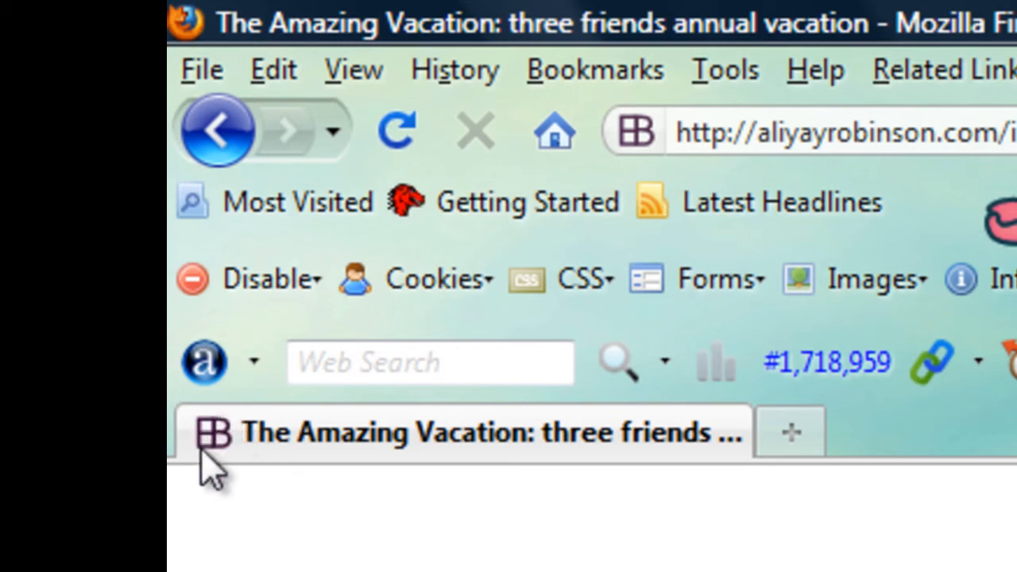
mouse_move(242, 445)
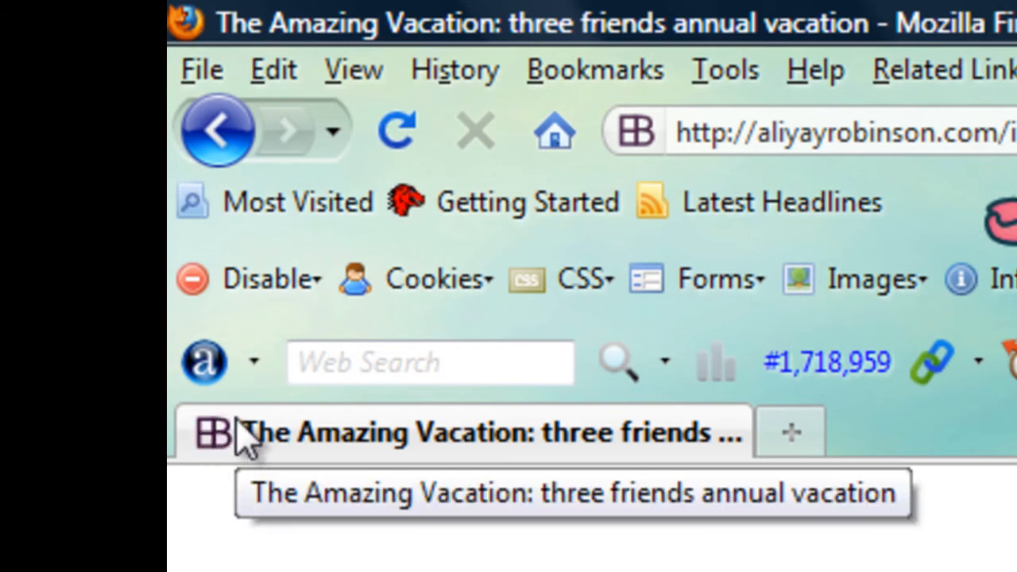
mouse_move(254, 485)
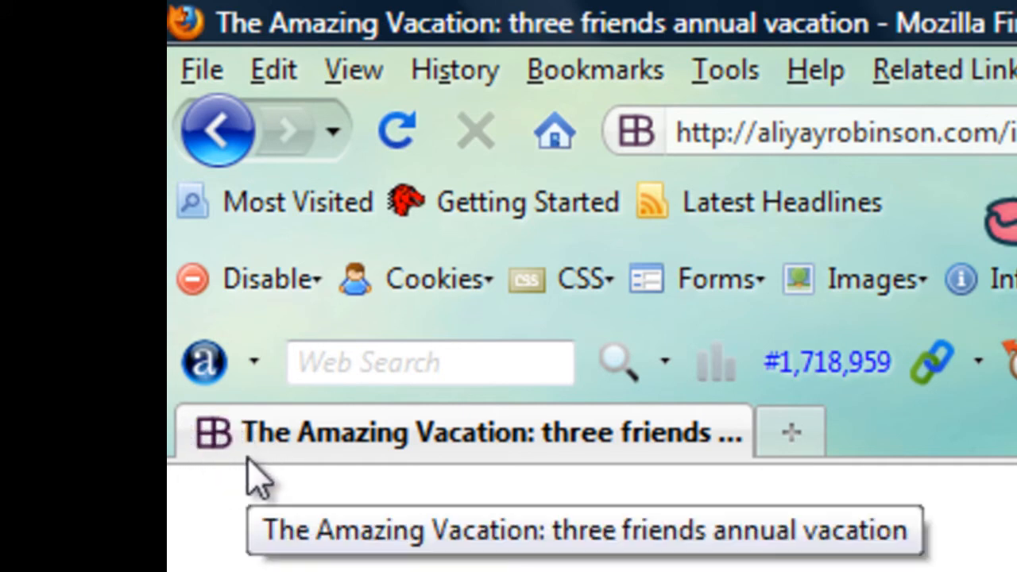
mouse_move(222, 485)
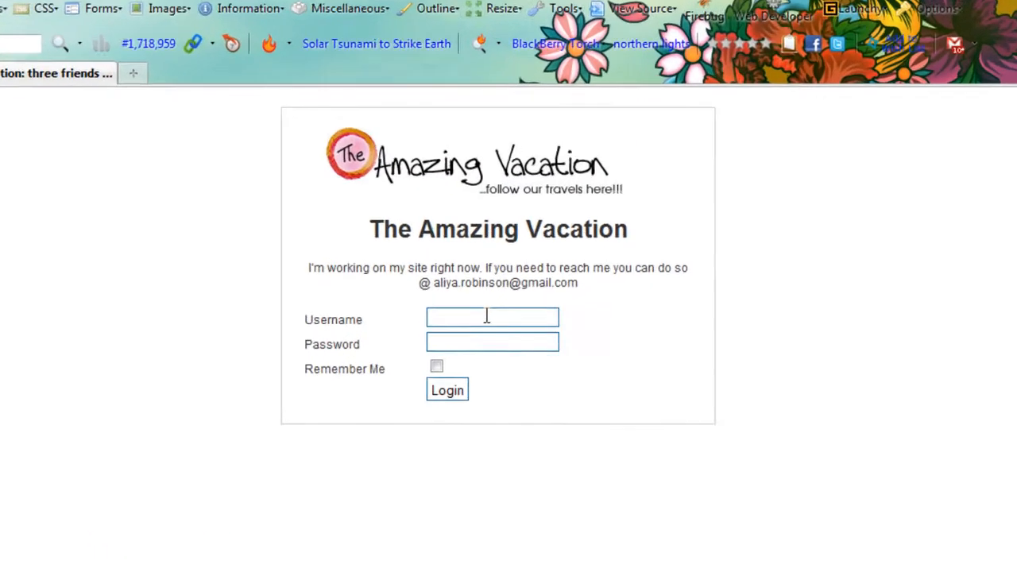
Step: Enter the account username and password and log in to The Amazing Vacation site
left_click(492, 318)
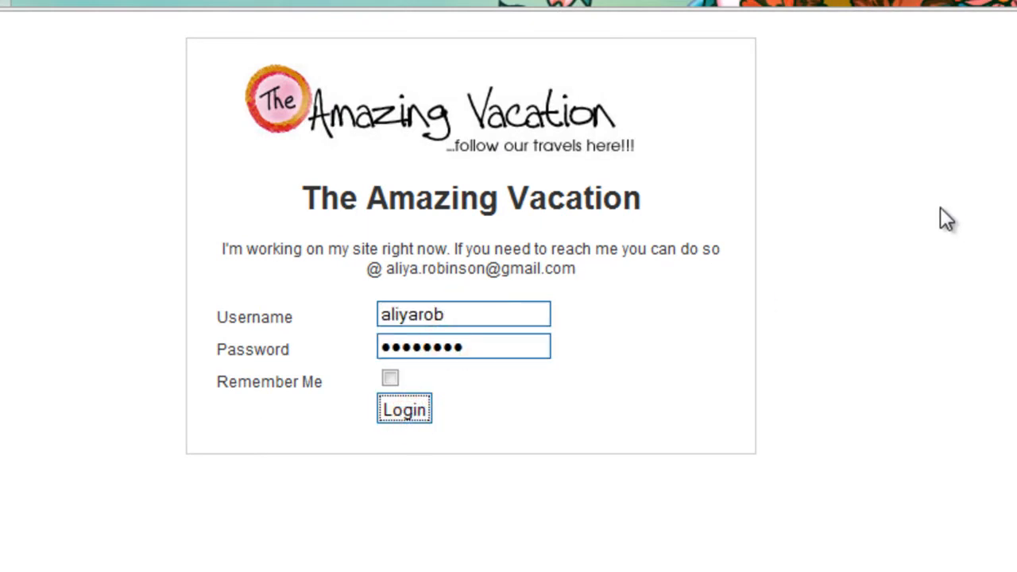
left_click(403, 408)
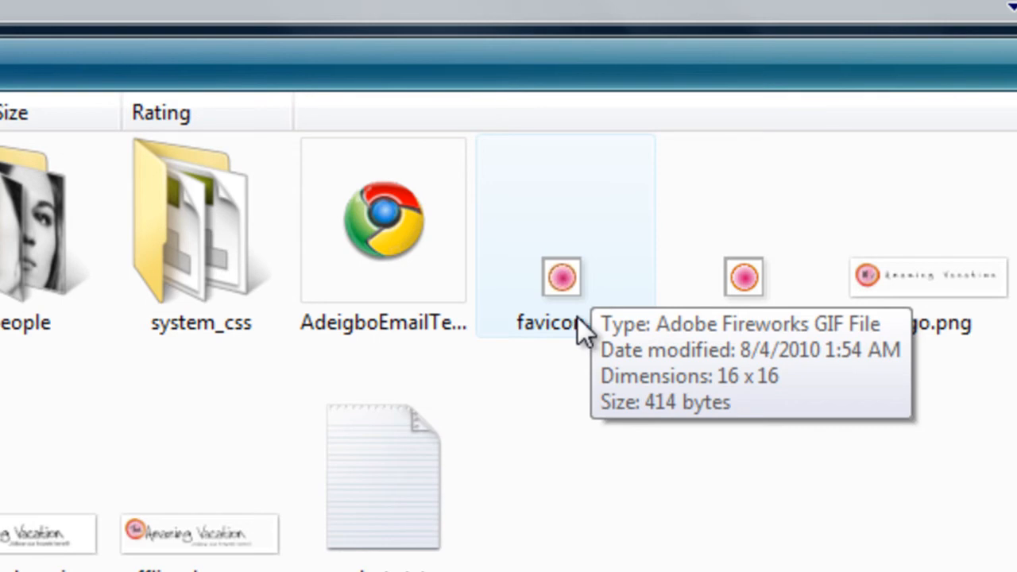
mouse_move(556, 286)
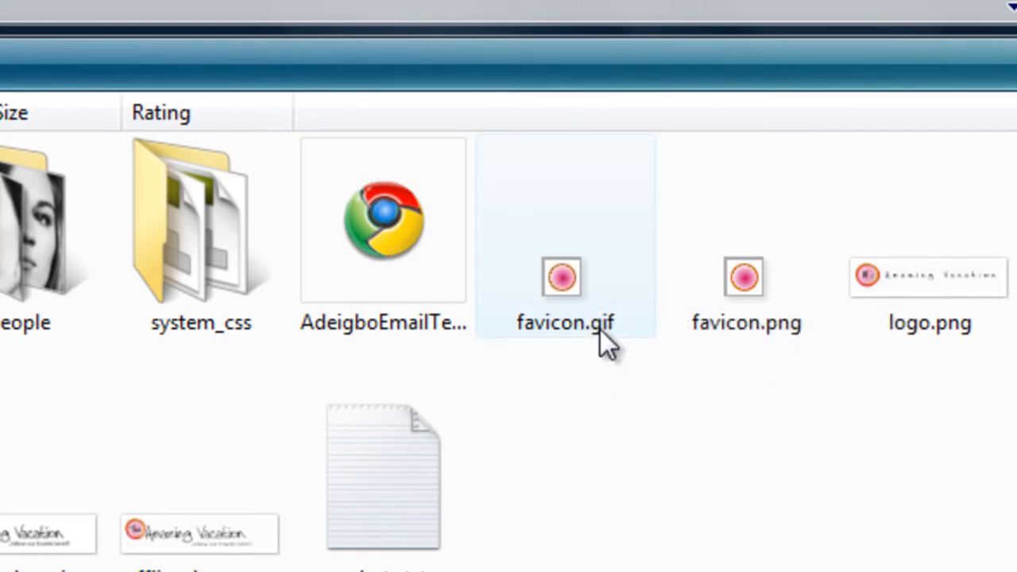
Step: Select favicon.gif and read its tooltip: 16 x 16, 414-byte Adobe Fireworks GIF
left_click(607, 378)
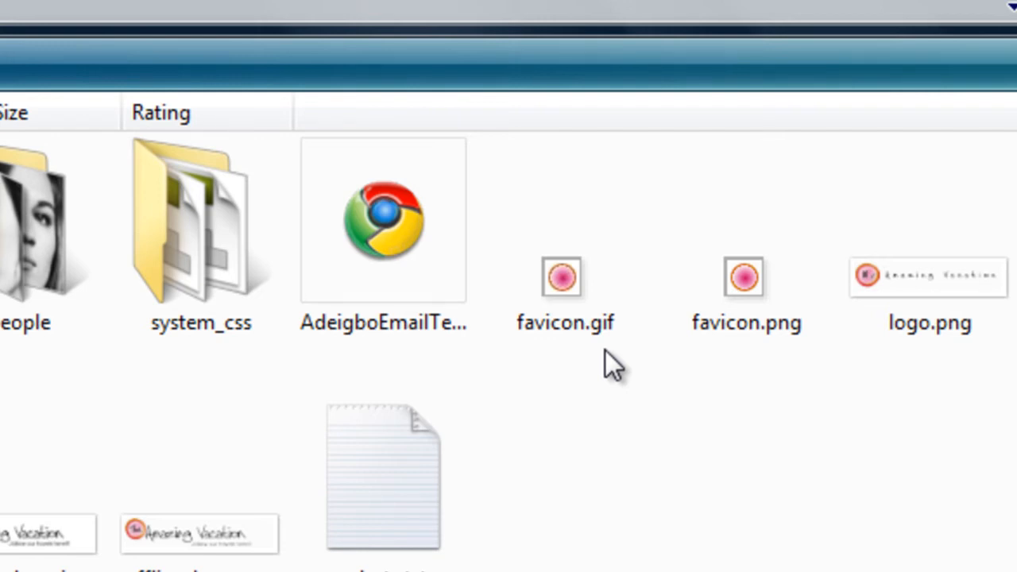
mouse_move(628, 350)
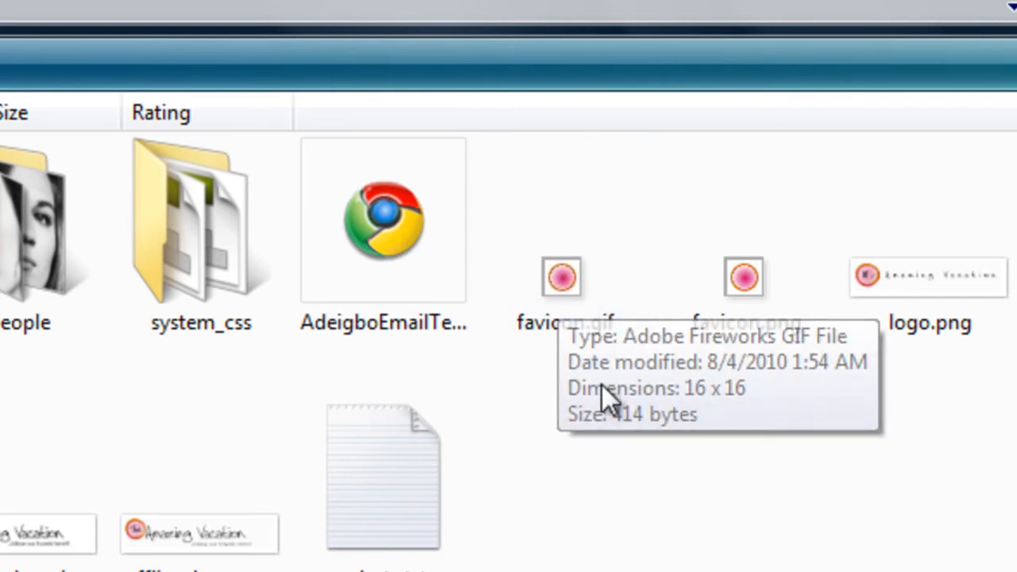
left_click(563, 278)
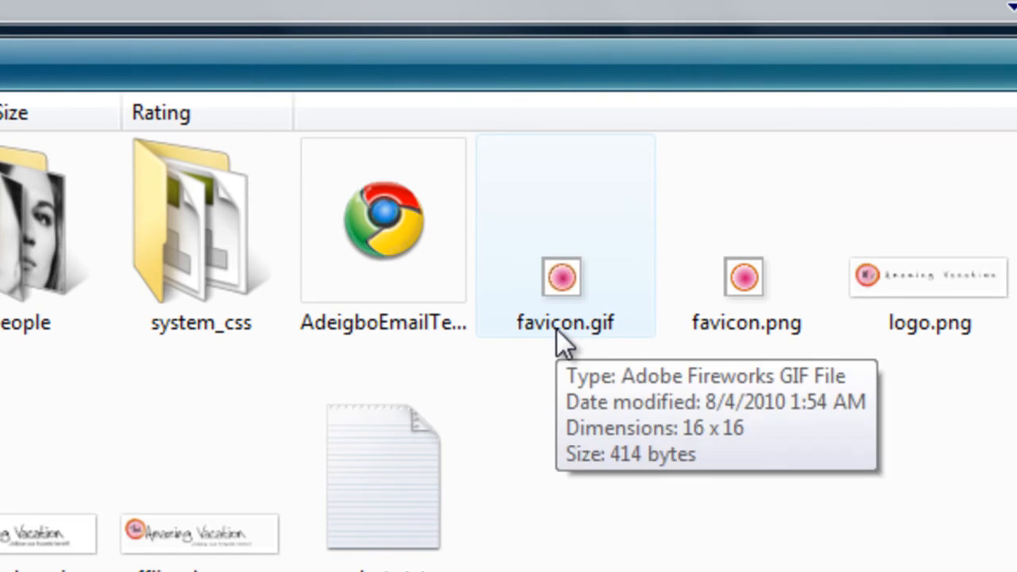
mouse_move(553, 363)
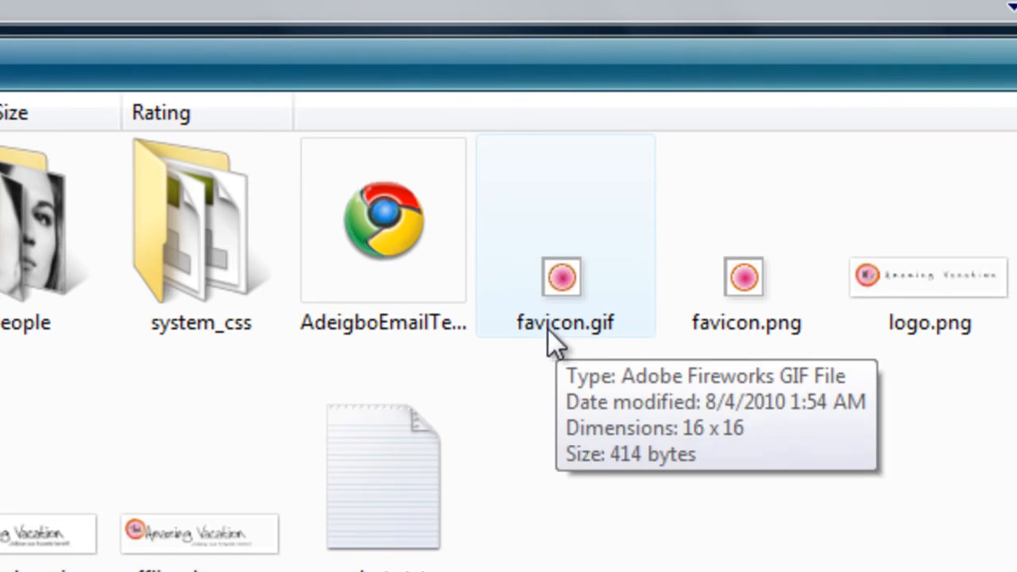
left_click(198, 533)
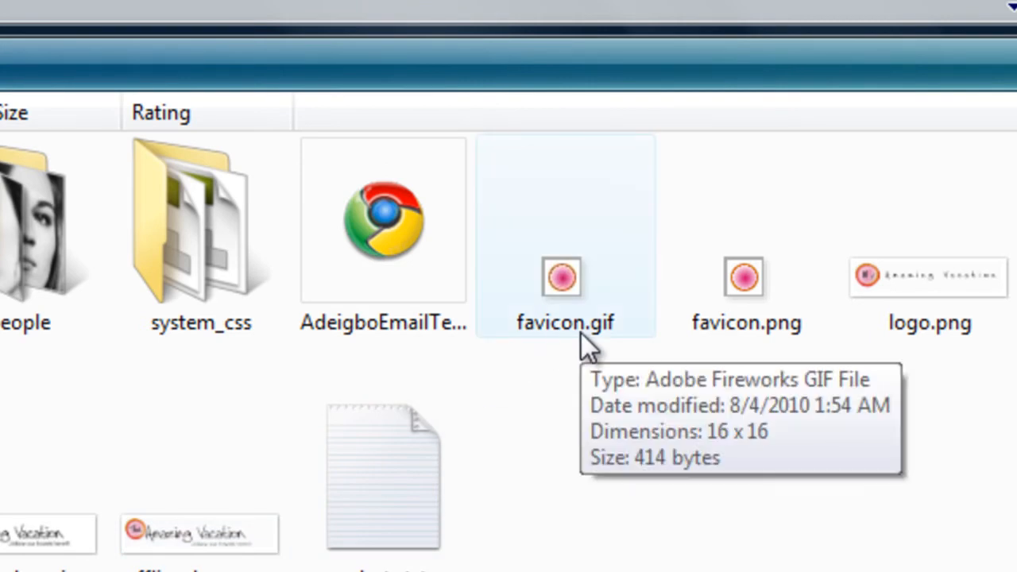
mouse_move(533, 353)
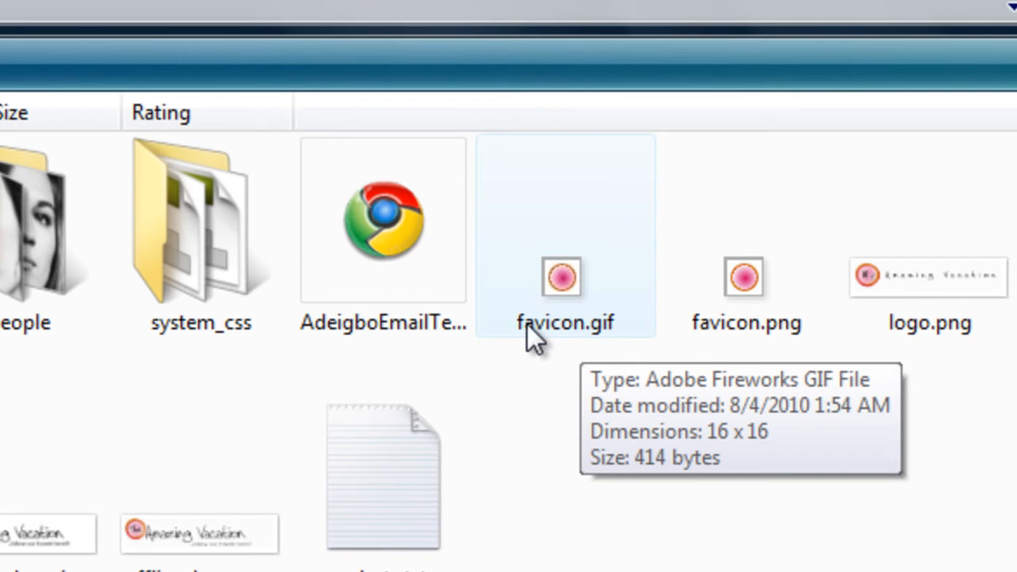
mouse_move(499, 353)
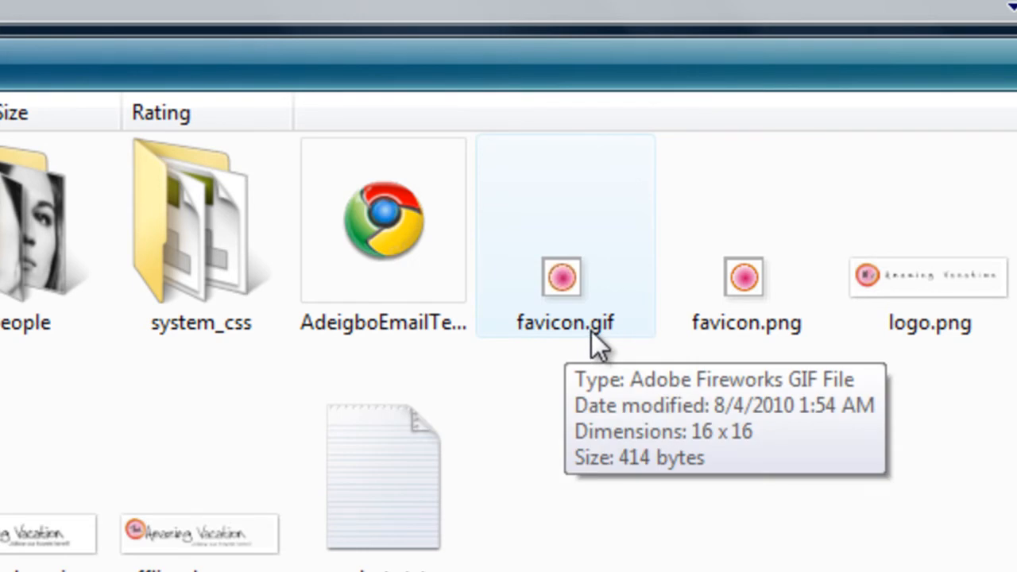
mouse_move(591, 350)
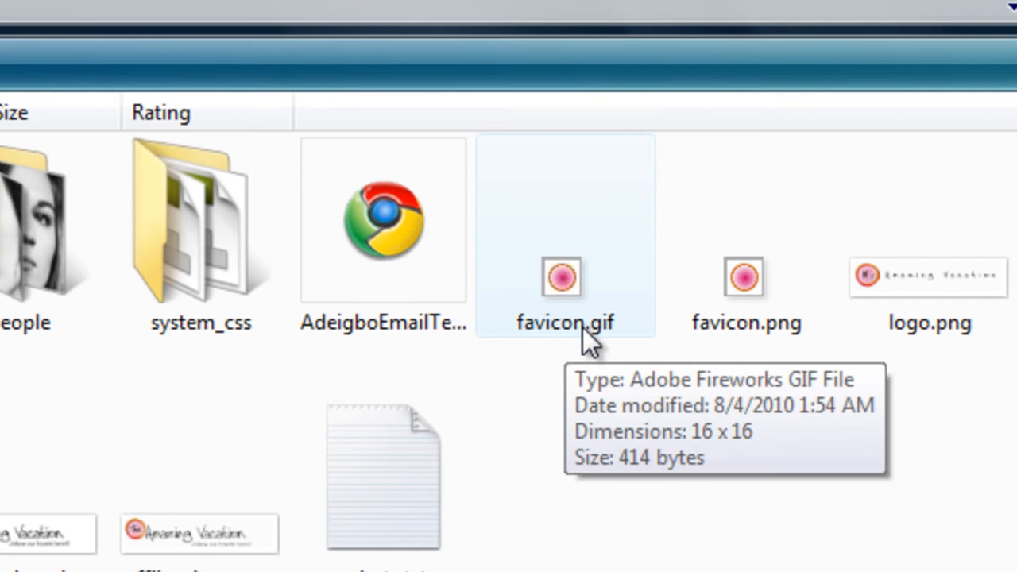
mouse_move(521, 336)
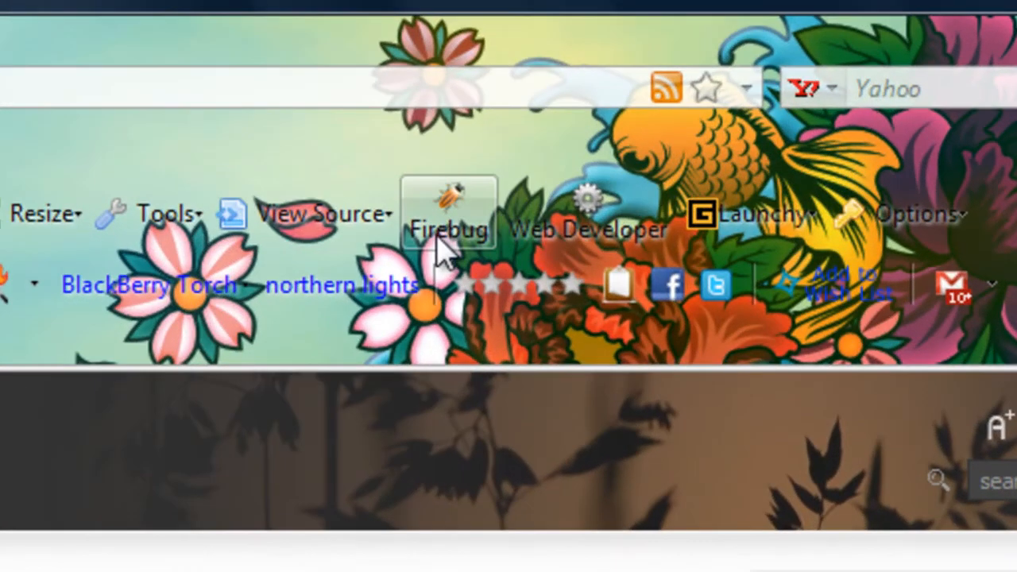
mouse_move(476, 235)
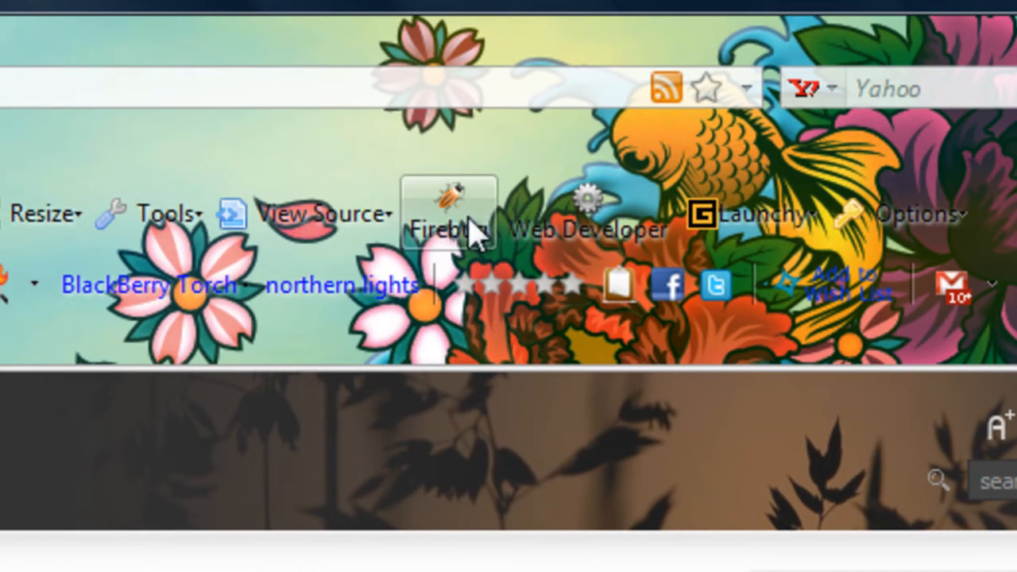
Step: Expand the head in Firebug to find the shortcut icon link to /install5/templates/ja_purity/favicon.ico
left_click(448, 206)
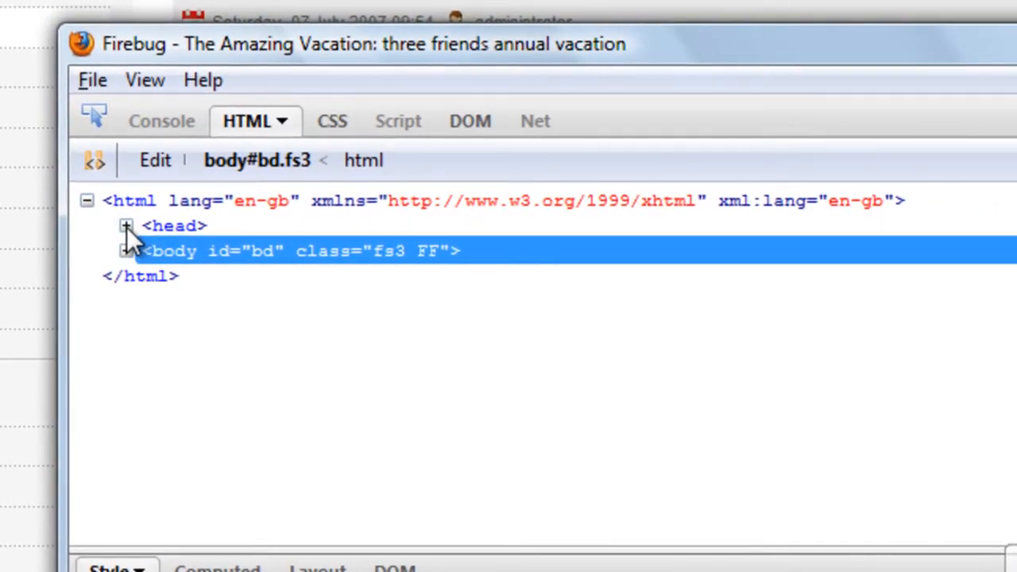
left_click(126, 225)
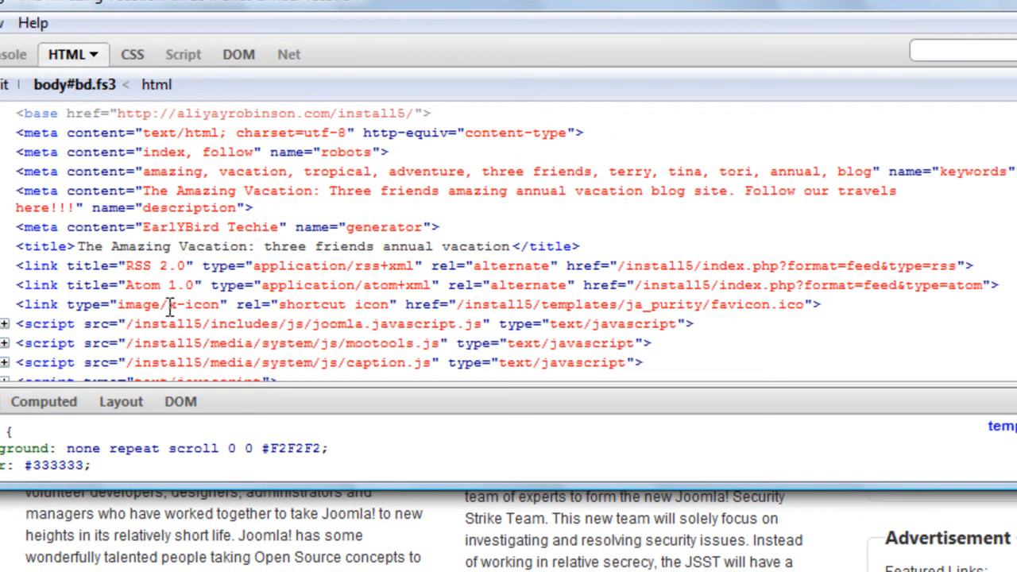
mouse_move(254, 305)
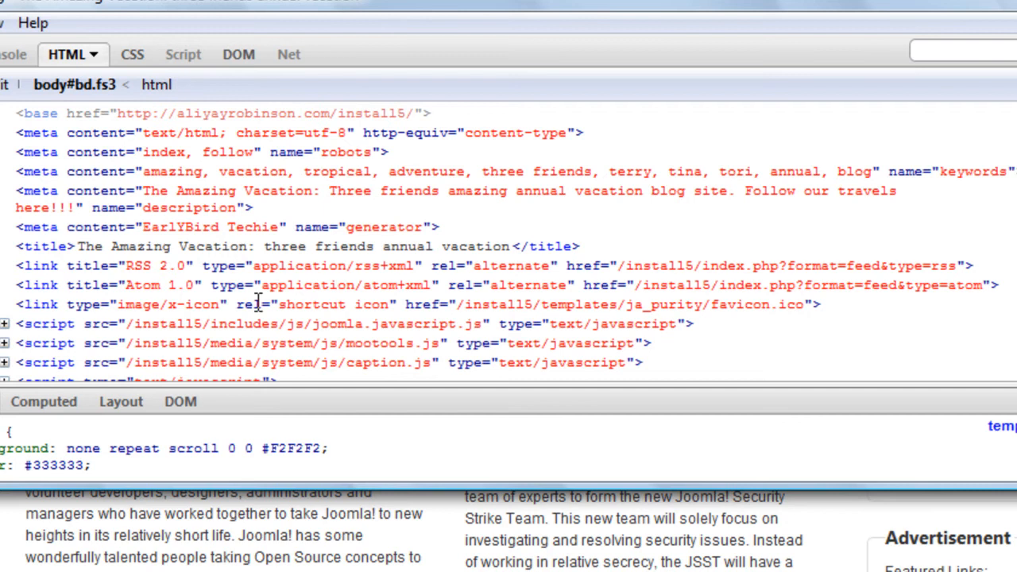
mouse_move(469, 305)
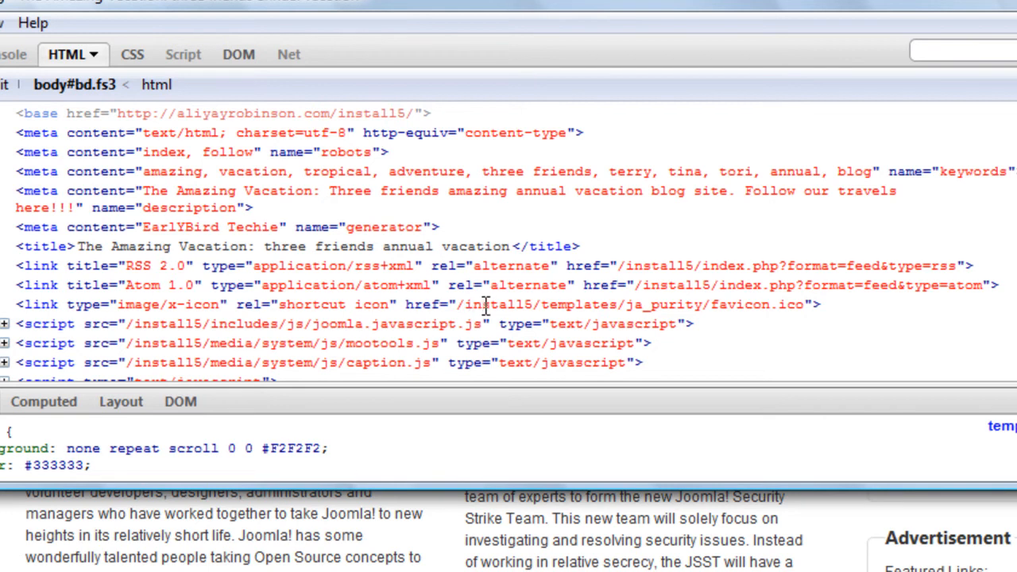
mouse_move(629, 305)
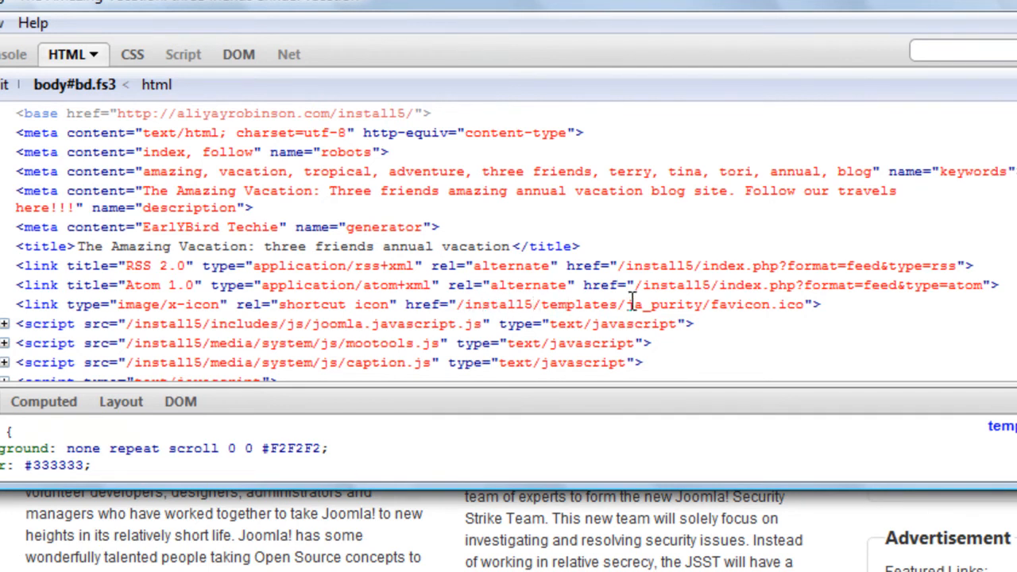
mouse_move(773, 312)
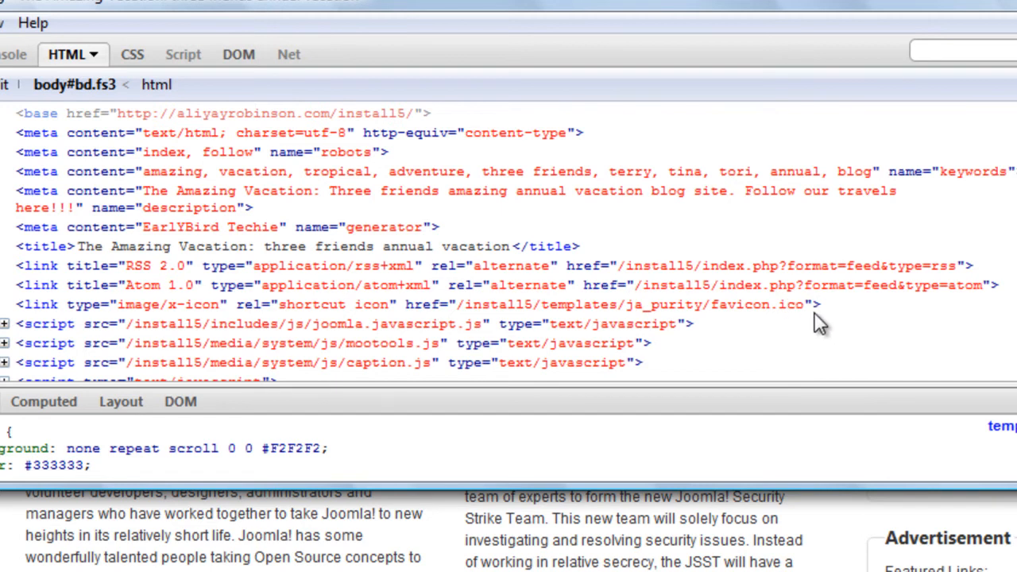
mouse_move(803, 305)
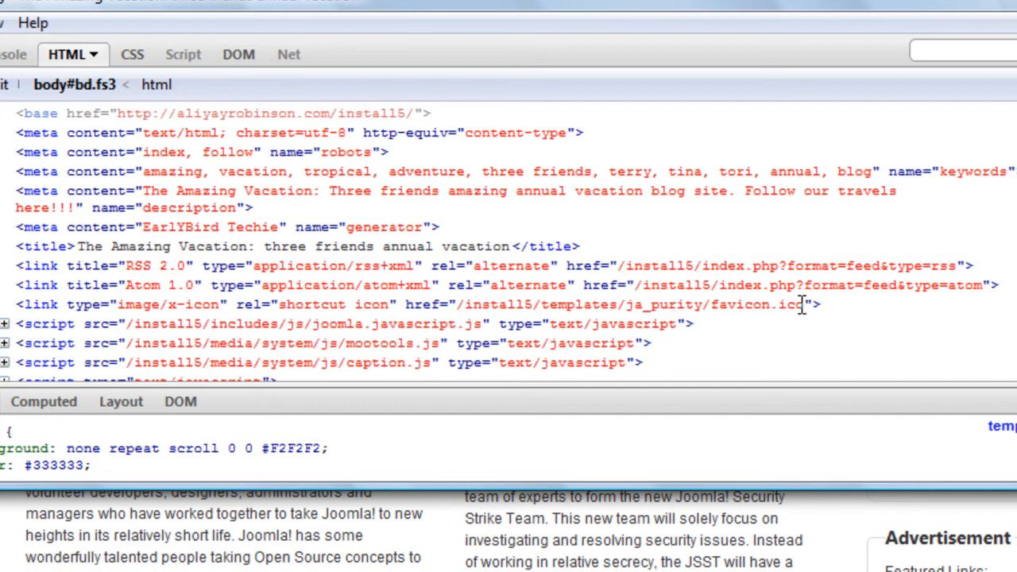
mouse_move(785, 337)
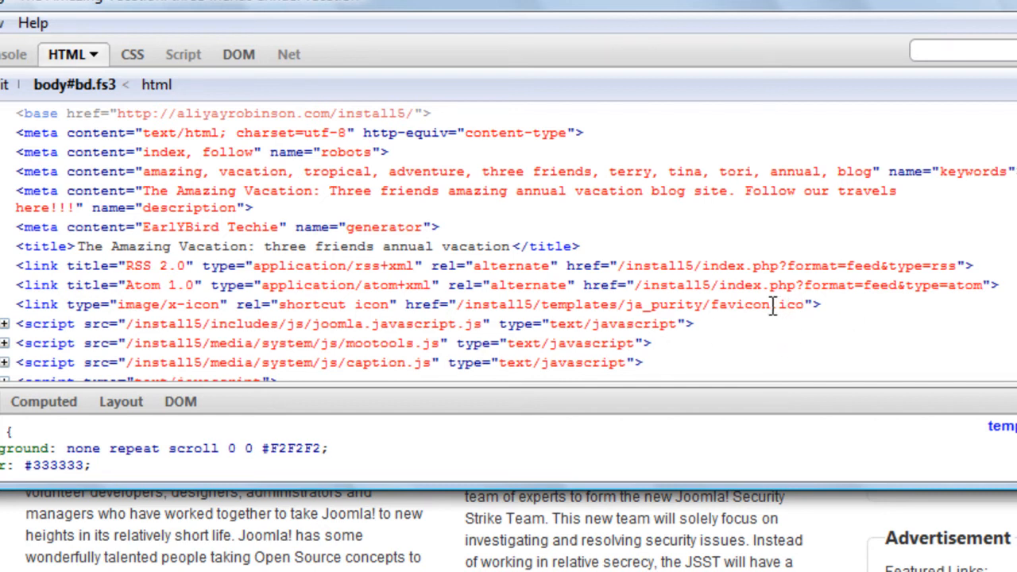
mouse_move(803, 306)
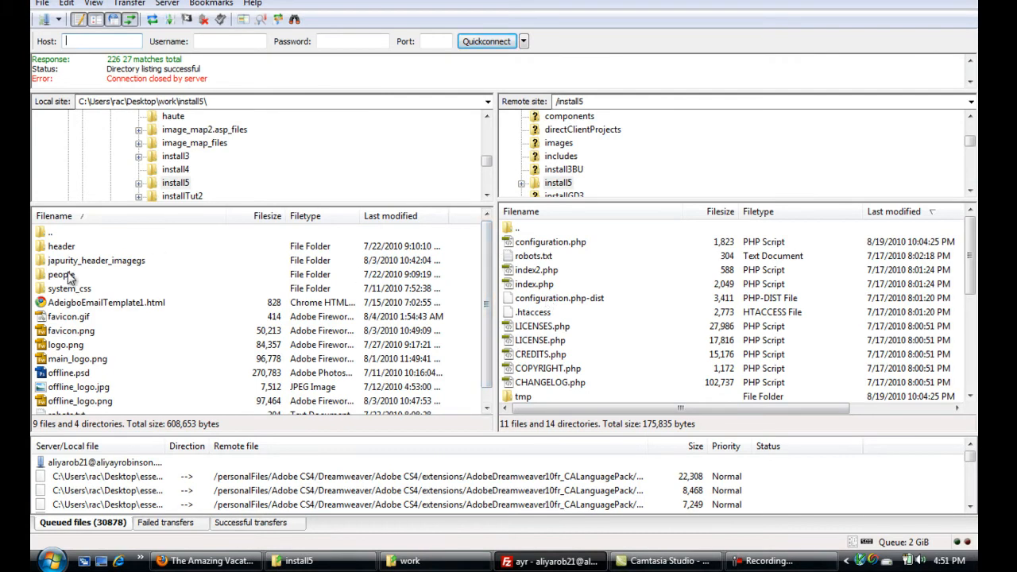
Step: Select local favicon.gif and reach /install5/templates/ja_purity on the server, picking its 1,150-byte favicon.ico
left_click(67, 316)
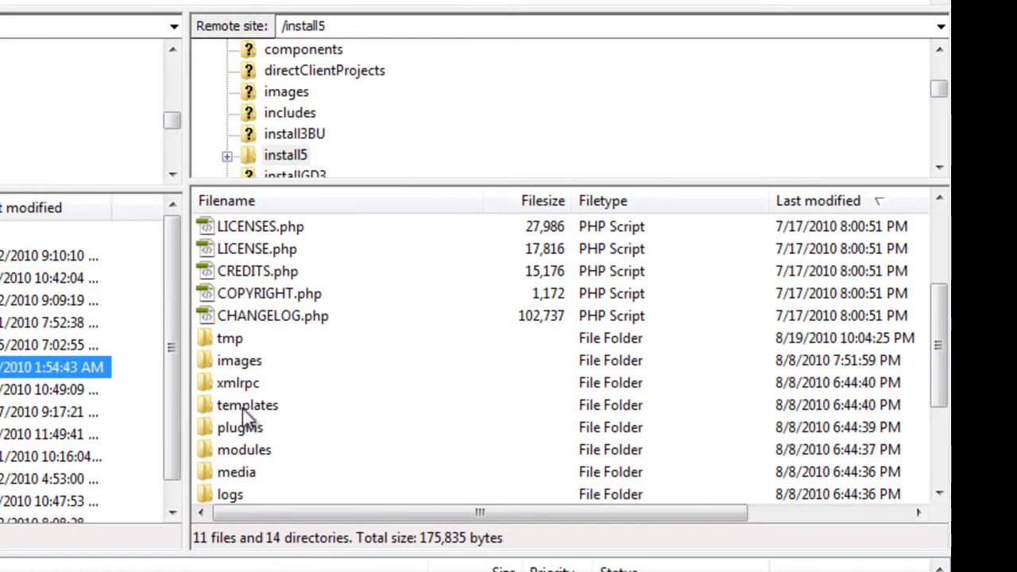
left_click(248, 405)
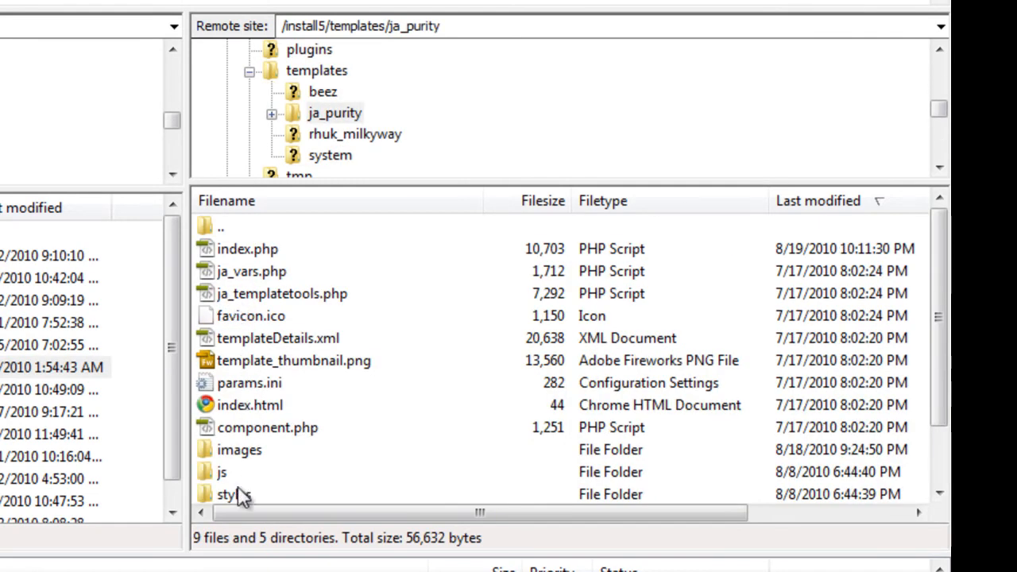
mouse_move(295, 442)
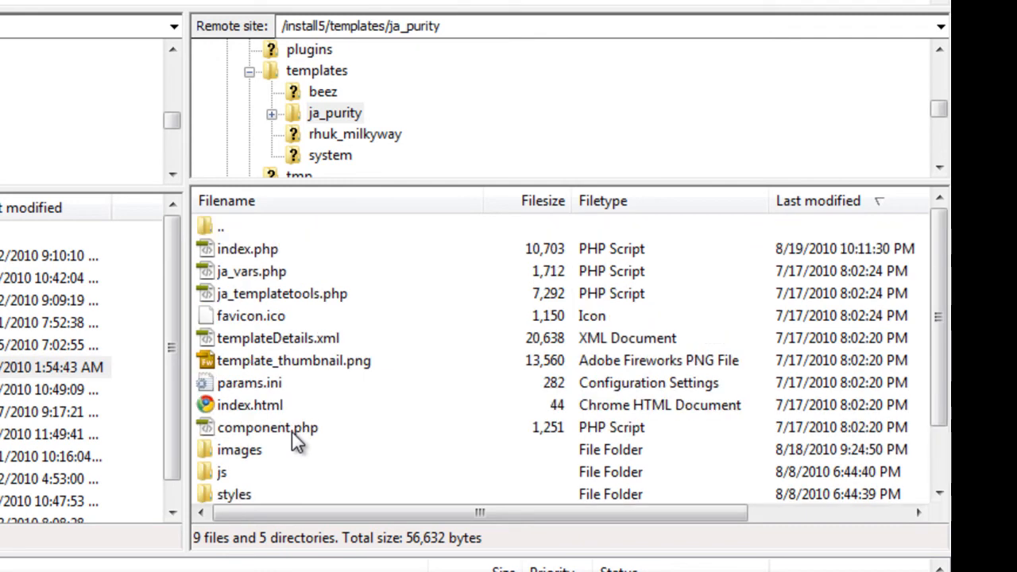
left_click(251, 315)
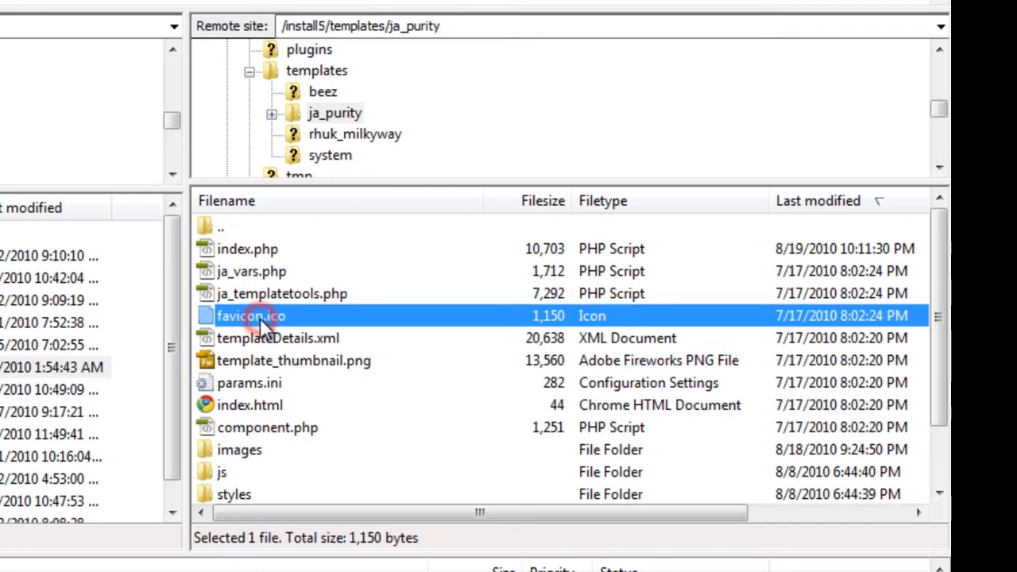
mouse_move(208, 336)
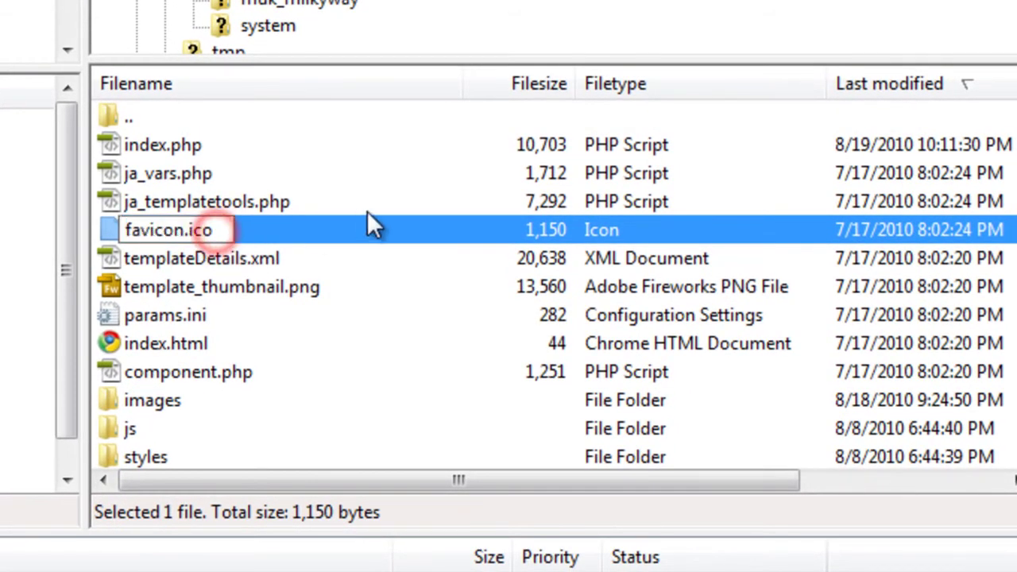
Step: Rename the server favicon to favicon.ico.old and the uploaded 414-byte favicon.gif to favicon.ico
type(".old")
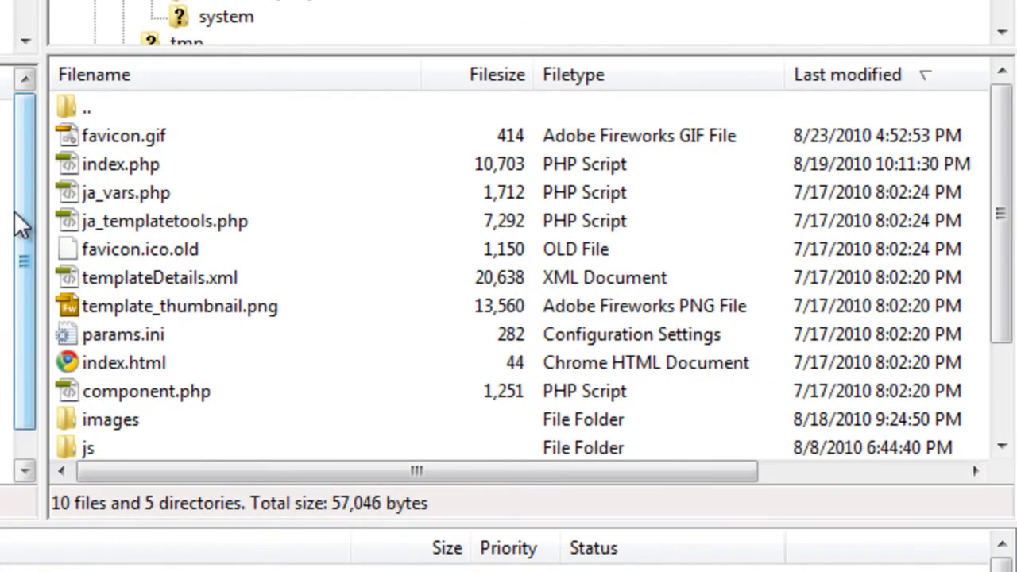
left_click(124, 135)
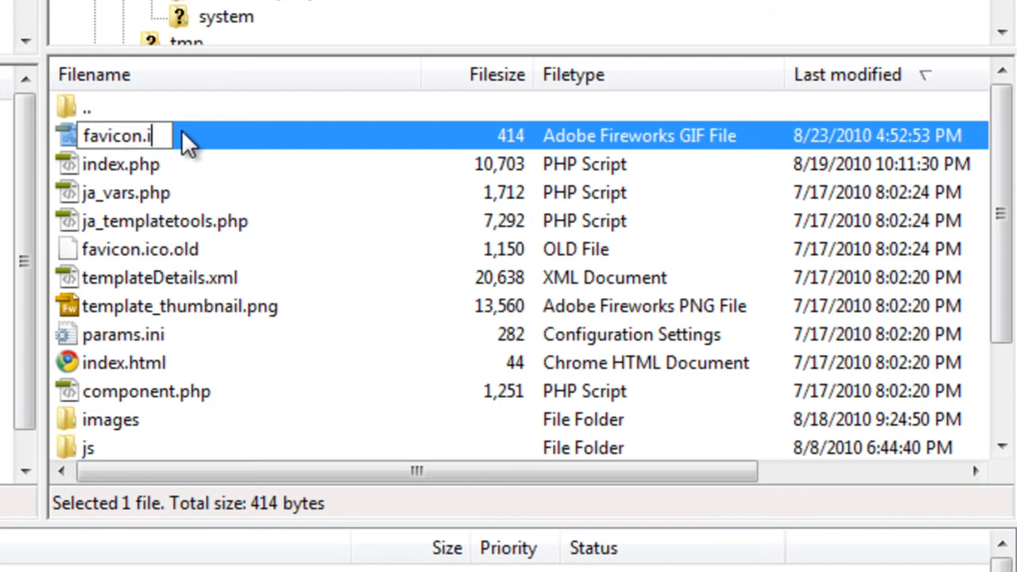
type("co")
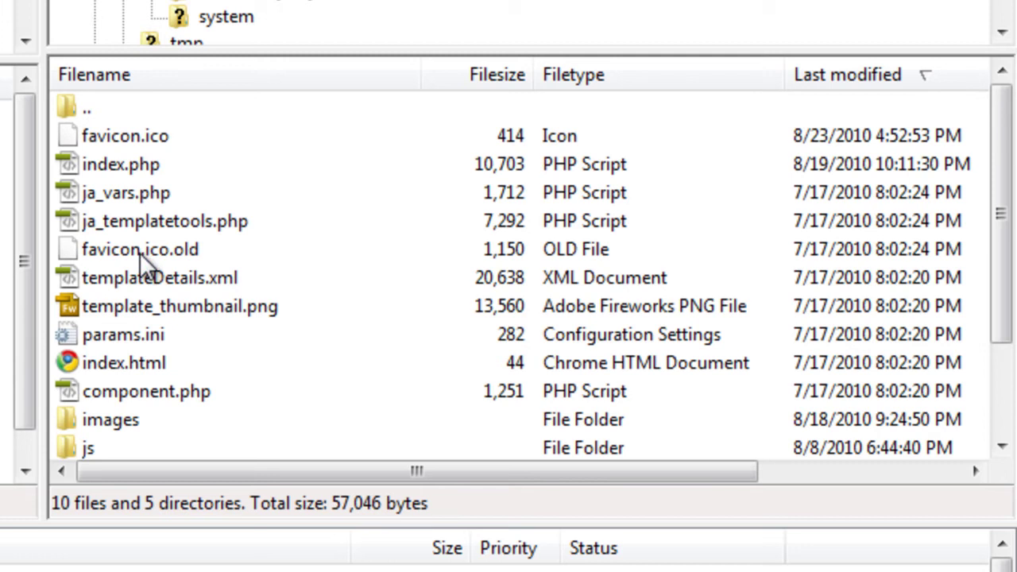
Step: Delete favicon.ico.old from the server folder, leaving only the new favicon.ico
left_click(139, 247)
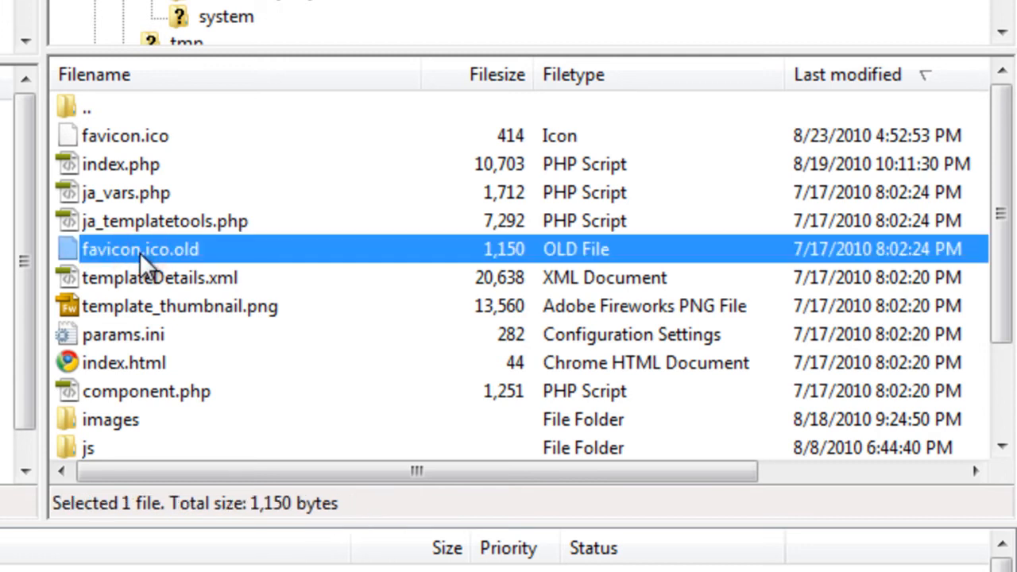
right_click(143, 248)
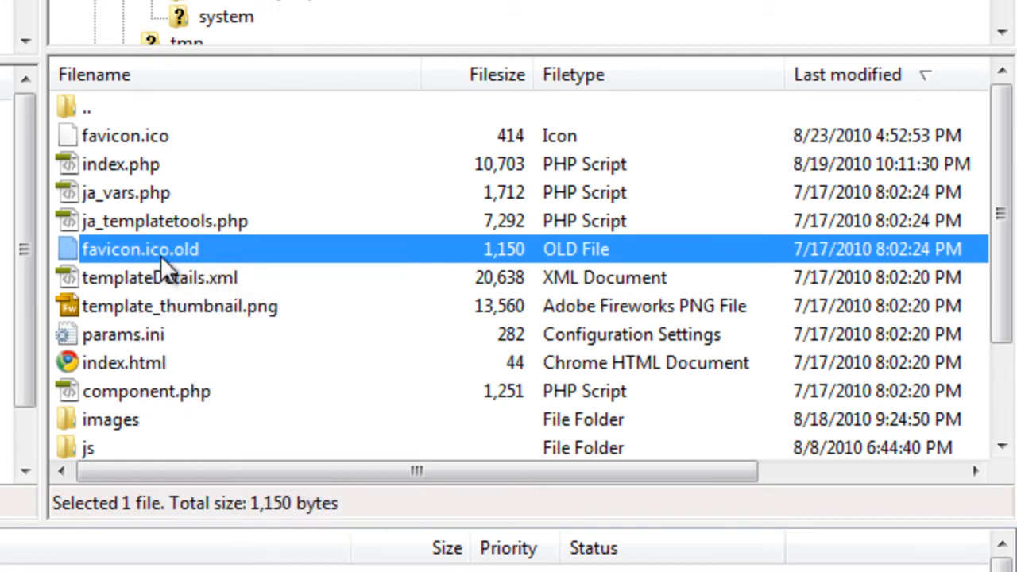
mouse_move(278, 239)
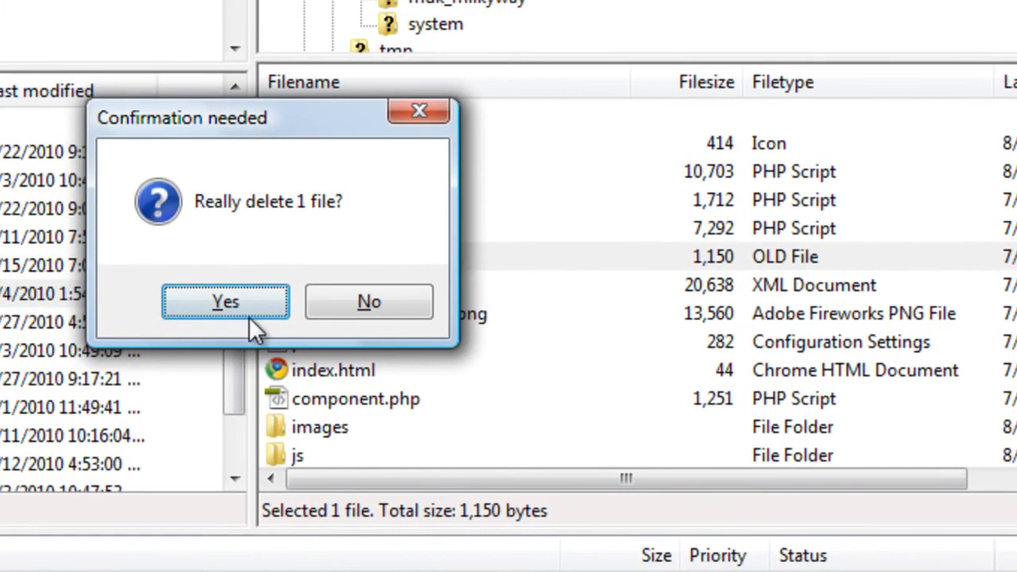
left_click(225, 302)
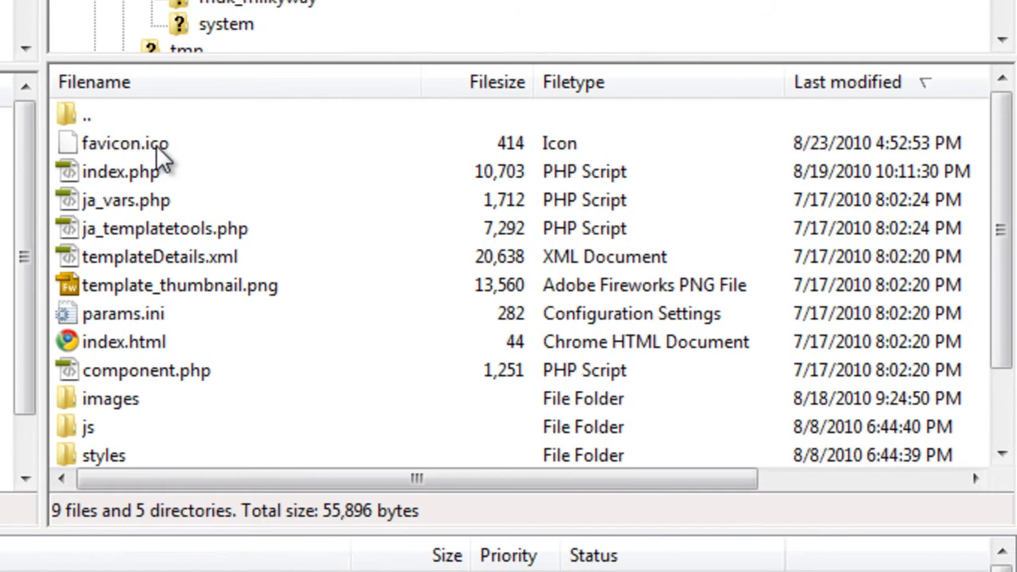
mouse_move(117, 166)
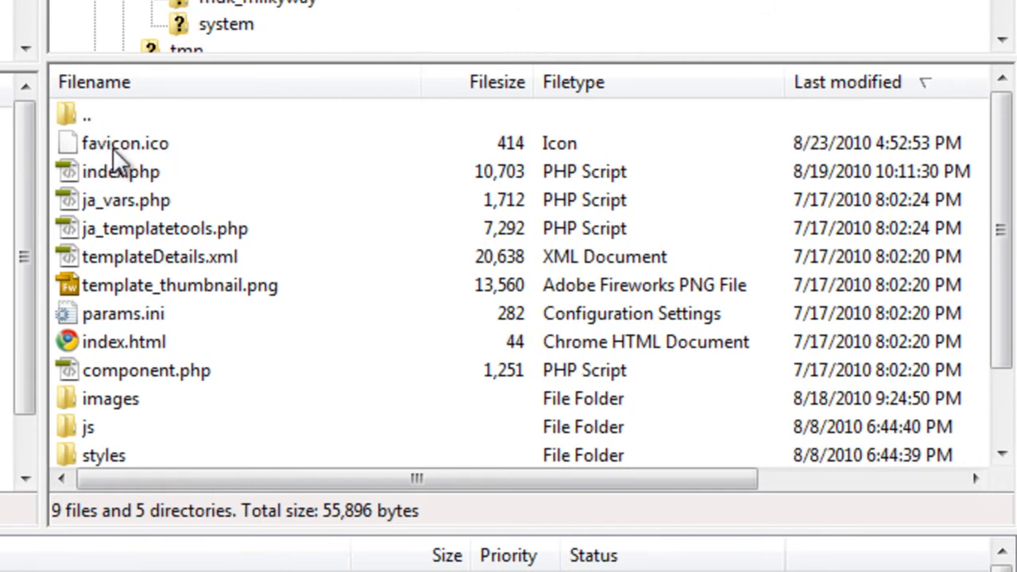
mouse_move(162, 172)
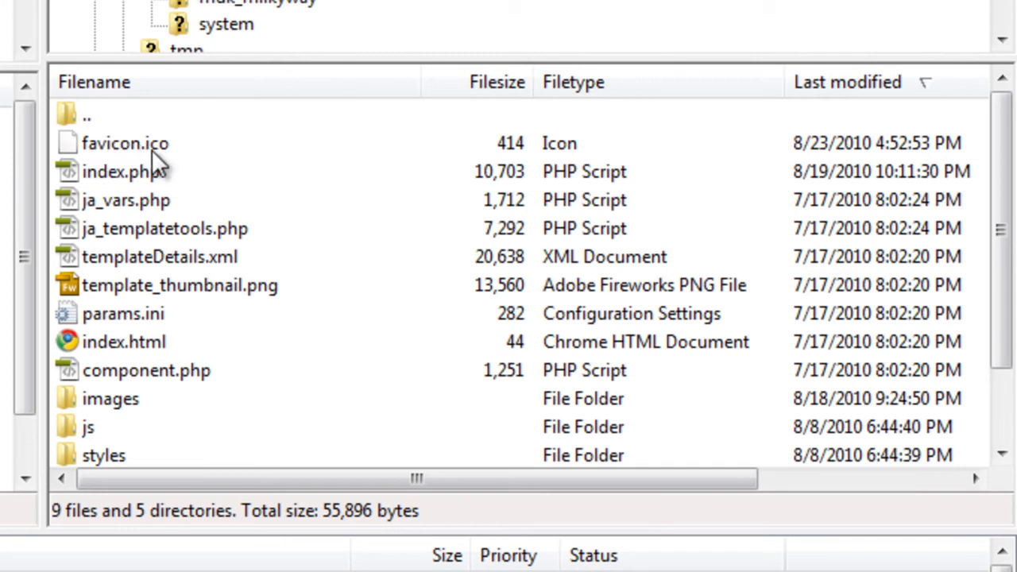
mouse_move(172, 166)
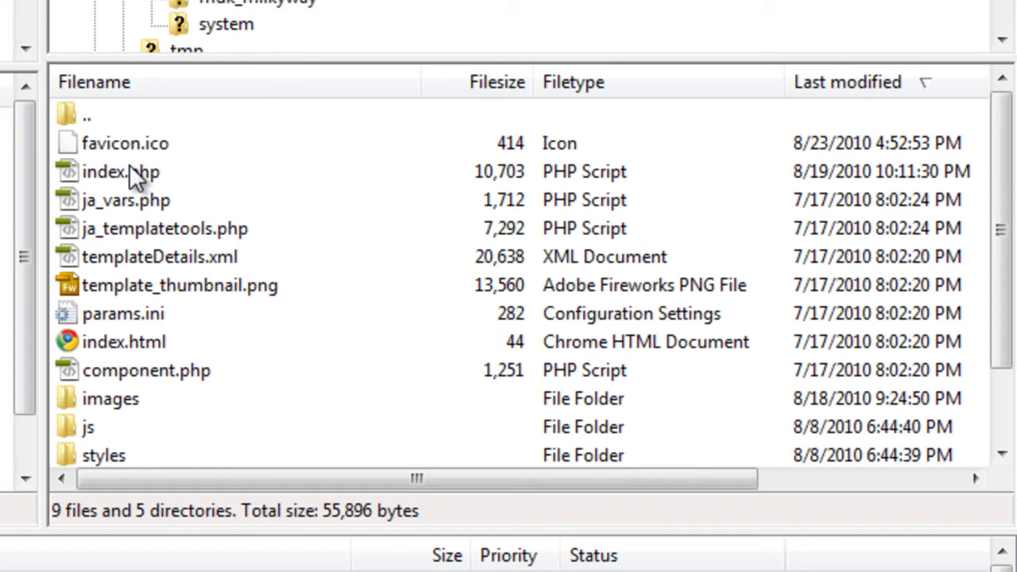
mouse_move(208, 172)
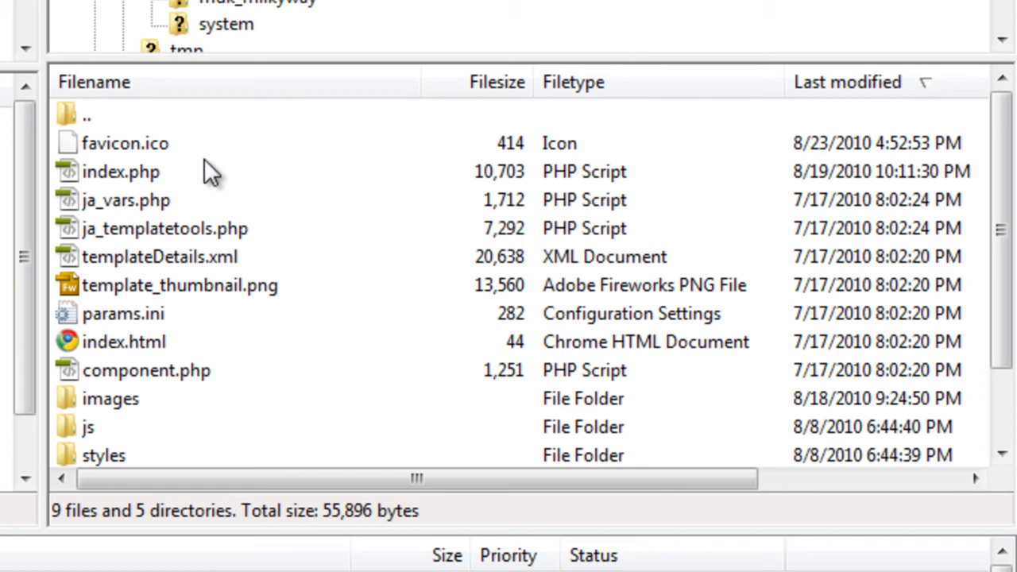
mouse_move(396, 397)
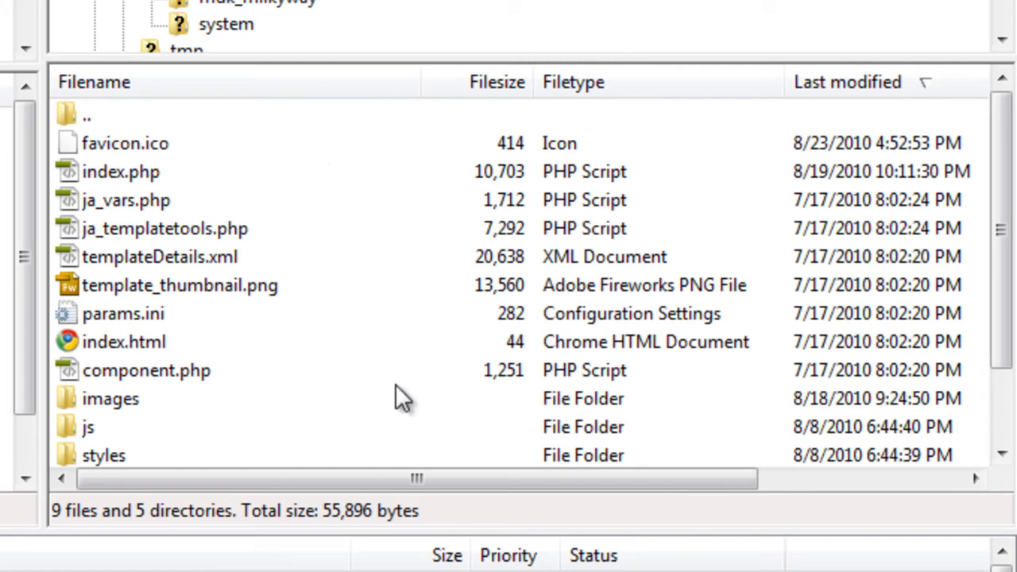
mouse_move(445, 283)
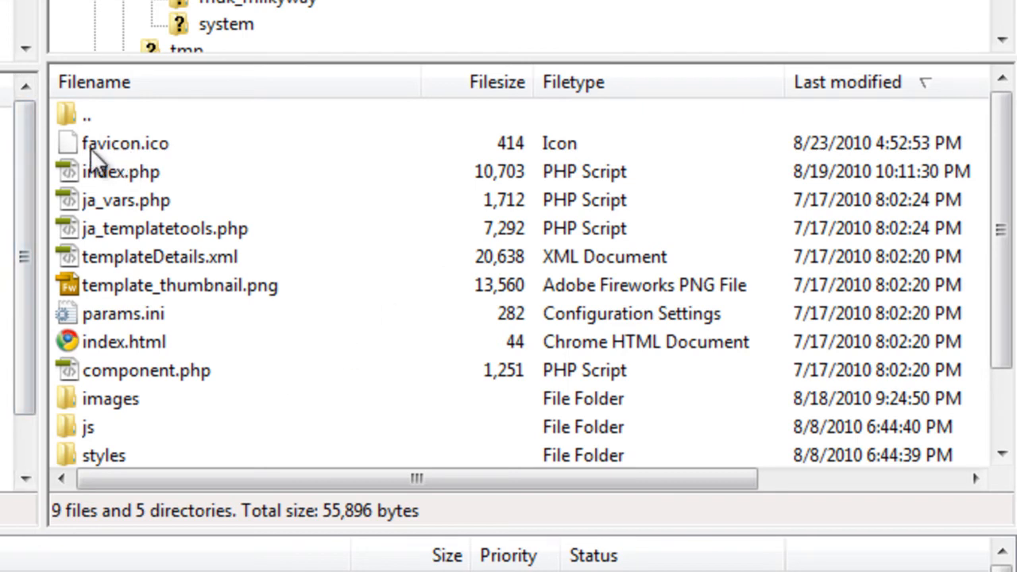
mouse_move(141, 151)
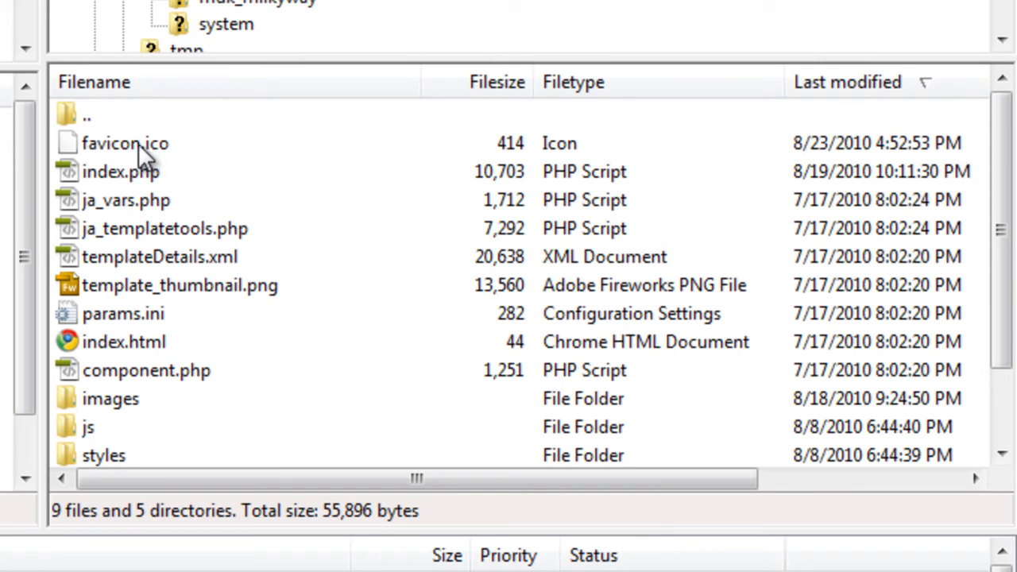
mouse_move(190, 155)
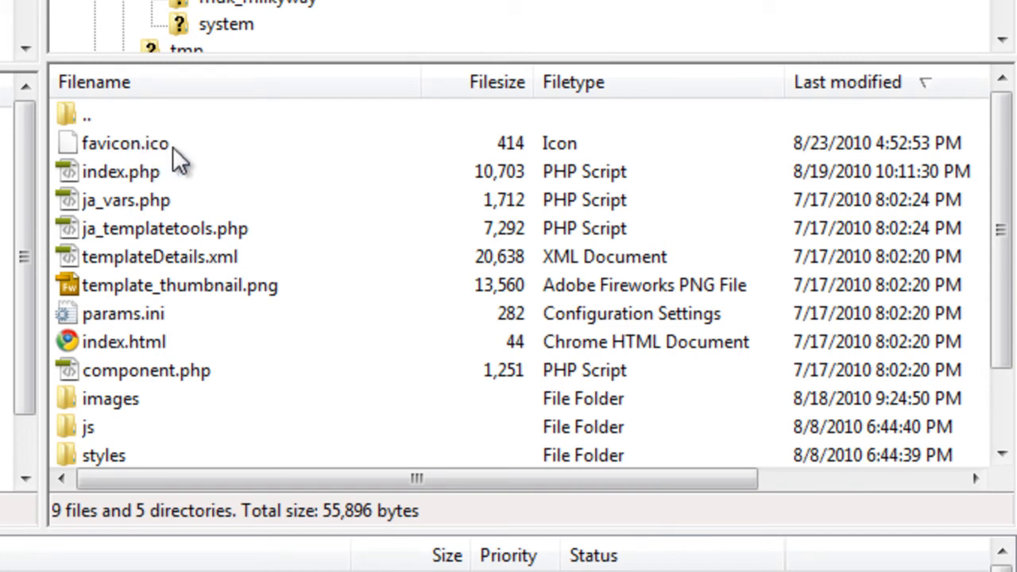
mouse_move(173, 226)
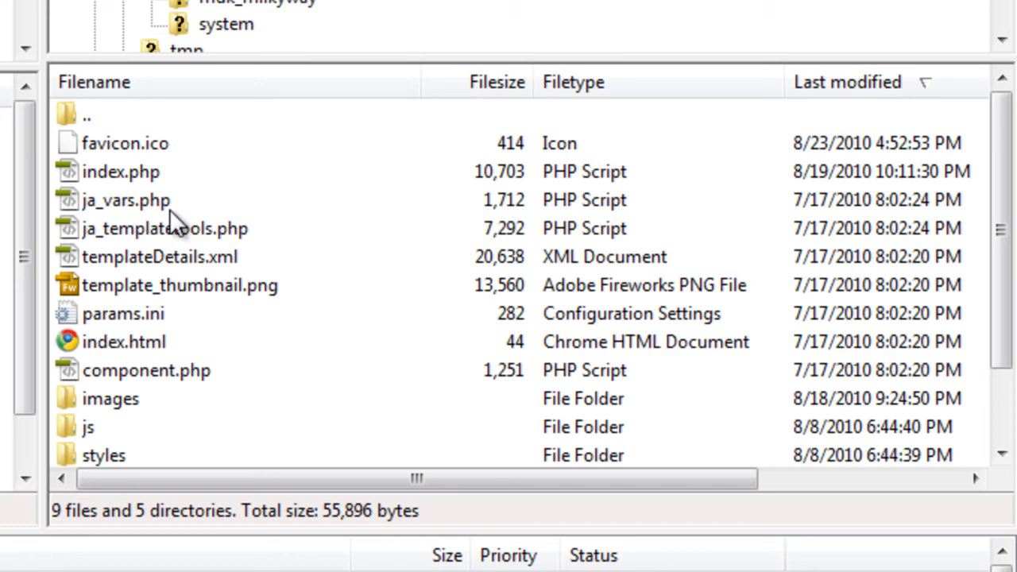
mouse_move(135, 181)
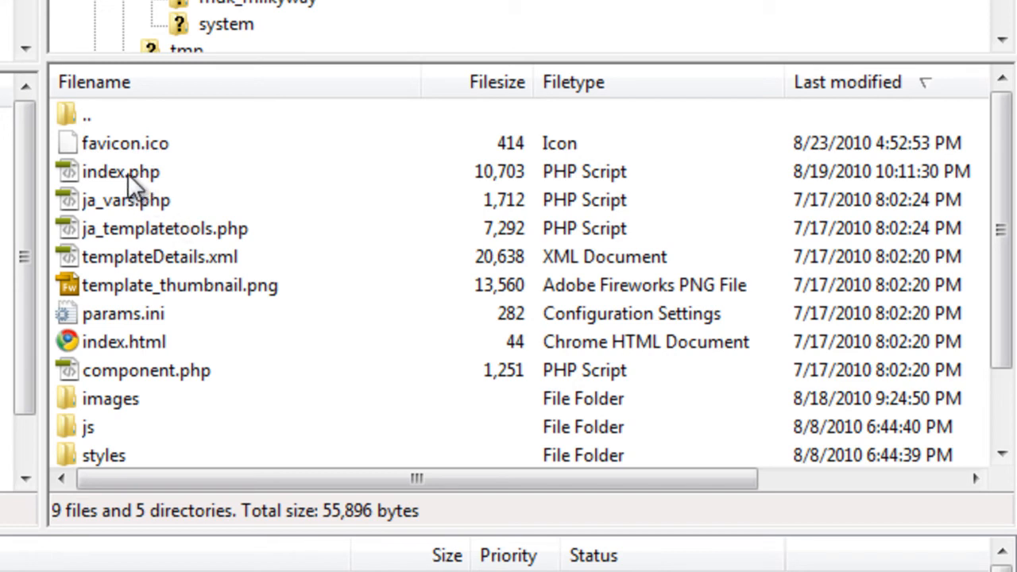
mouse_move(146, 150)
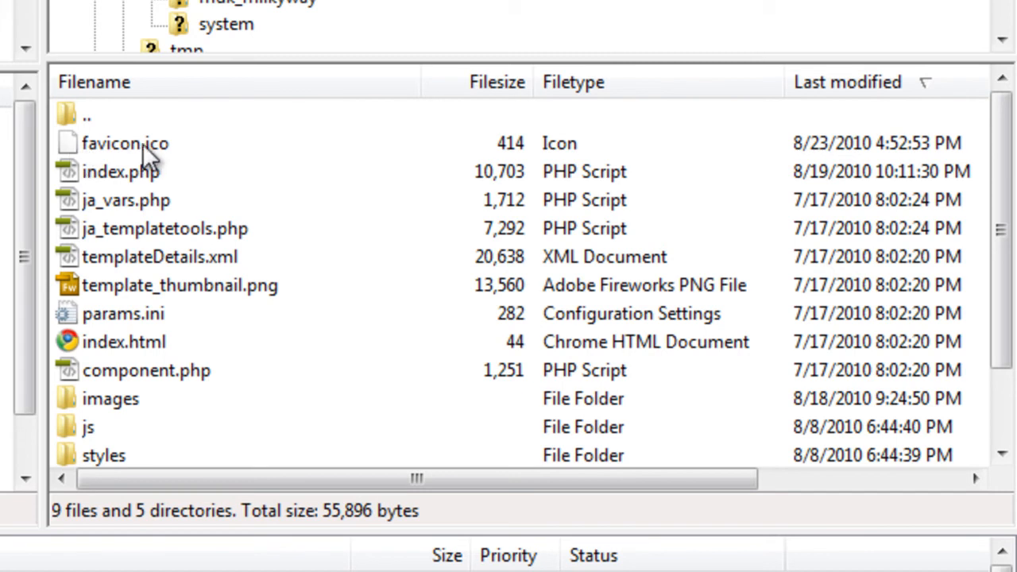
mouse_move(173, 162)
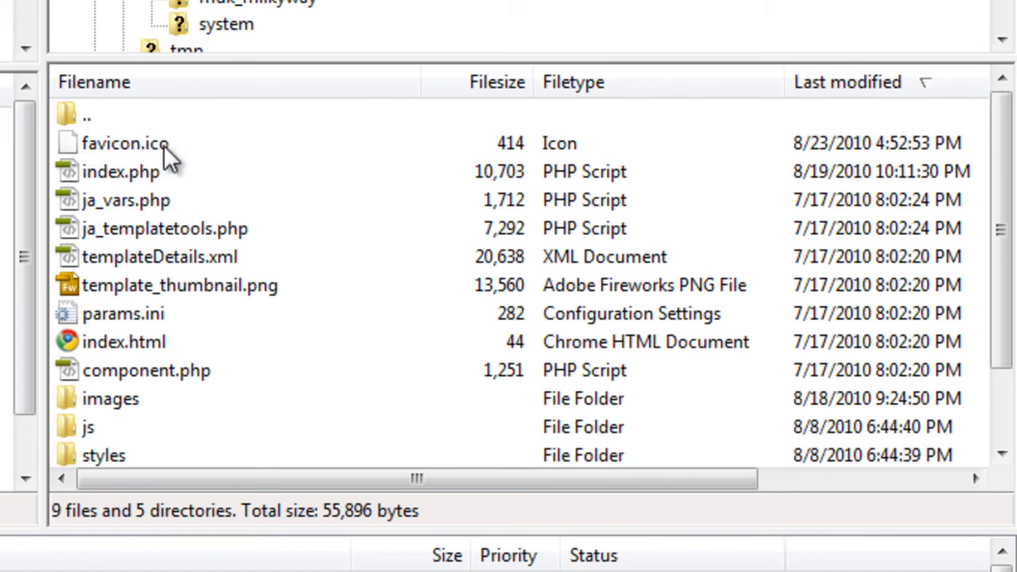
mouse_move(183, 162)
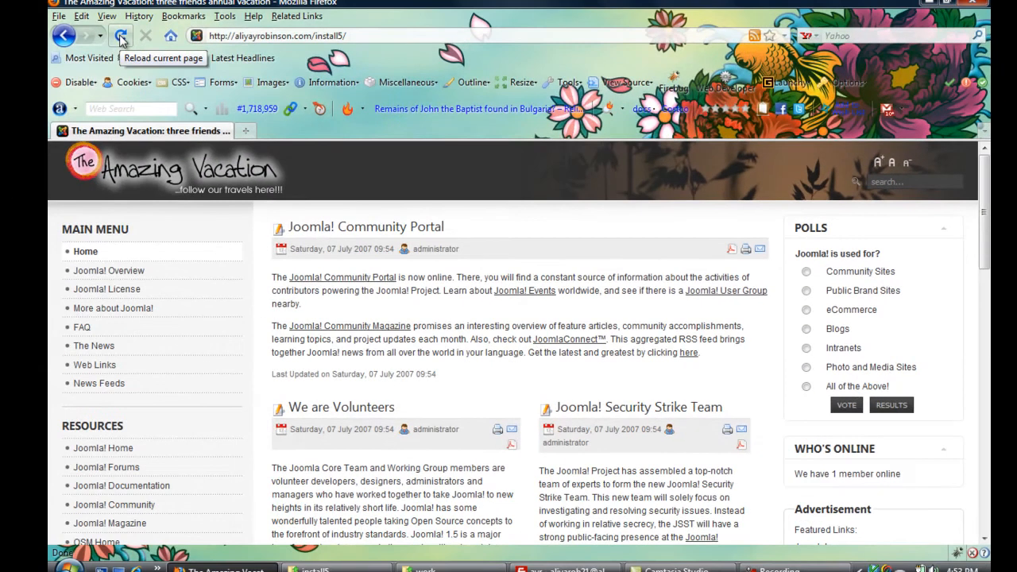
Step: Reload the home page in Firefox to check the favicon, then load the site in Internet Explorer
left_click(119, 36)
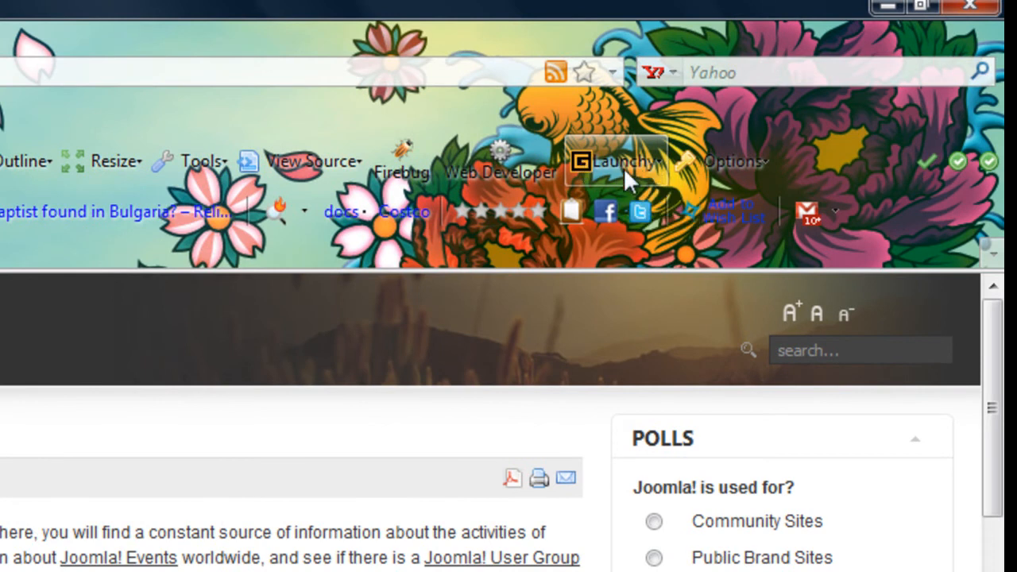
left_click(619, 162)
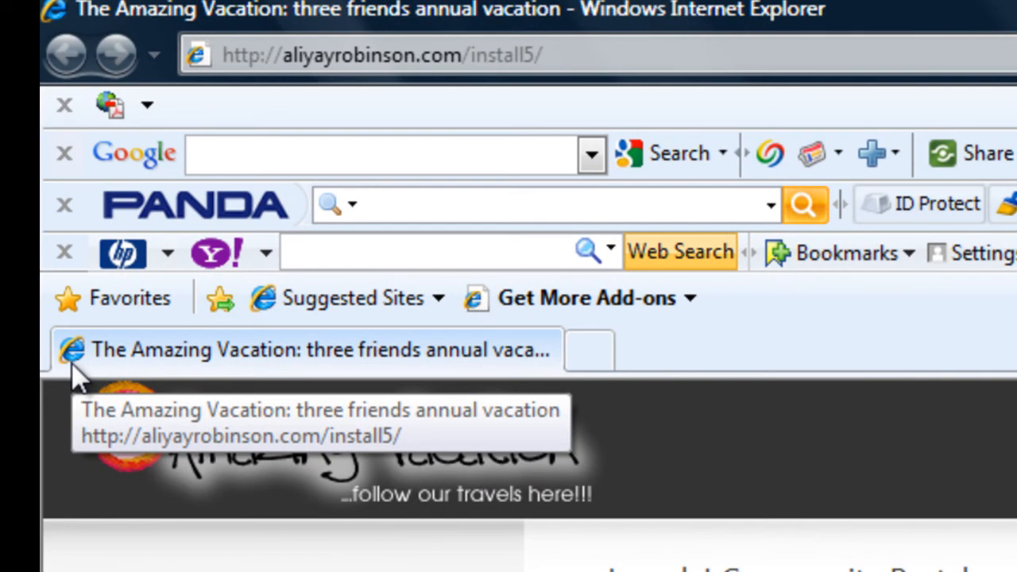
mouse_move(231, 369)
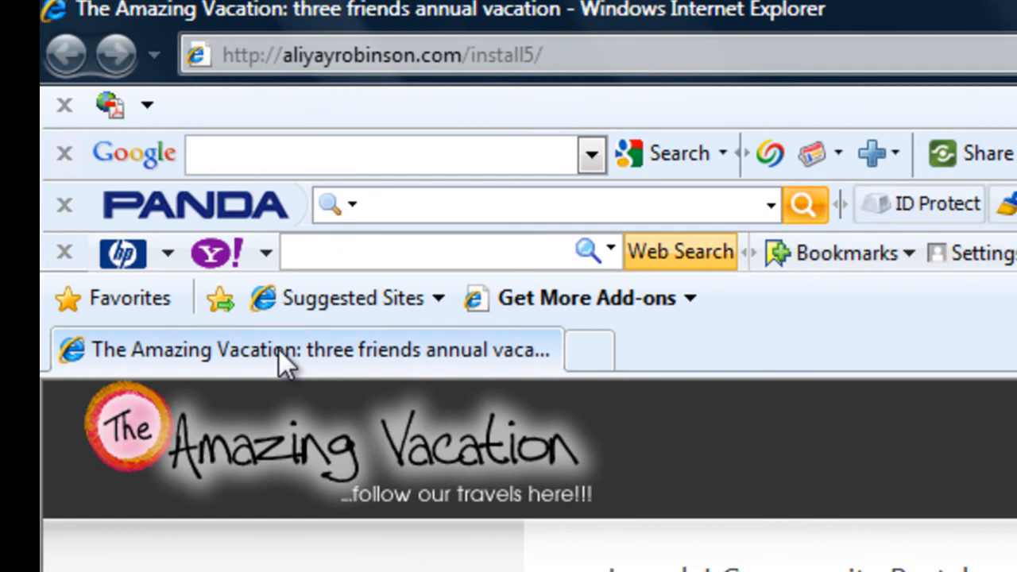
mouse_move(270, 379)
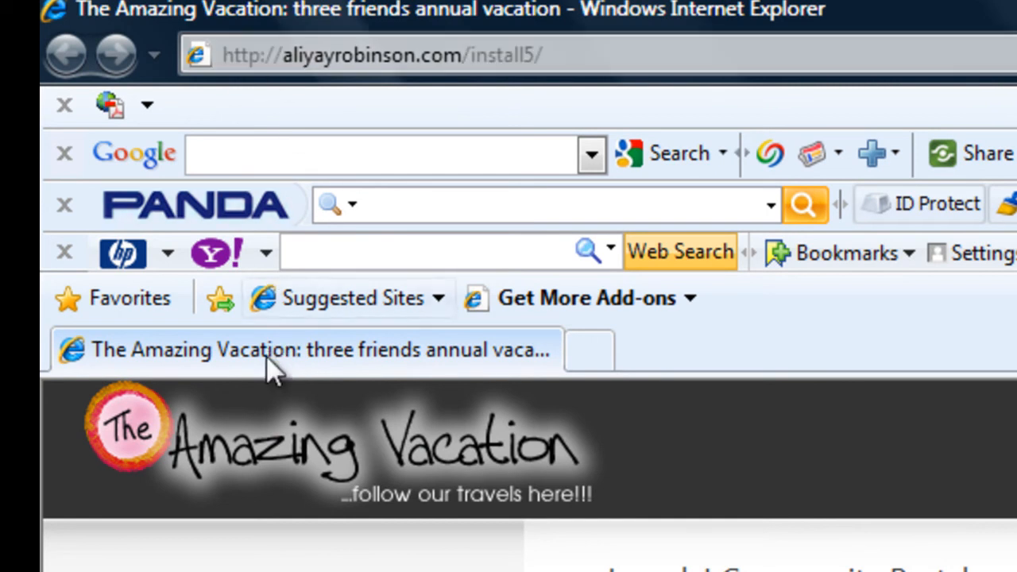
mouse_move(277, 375)
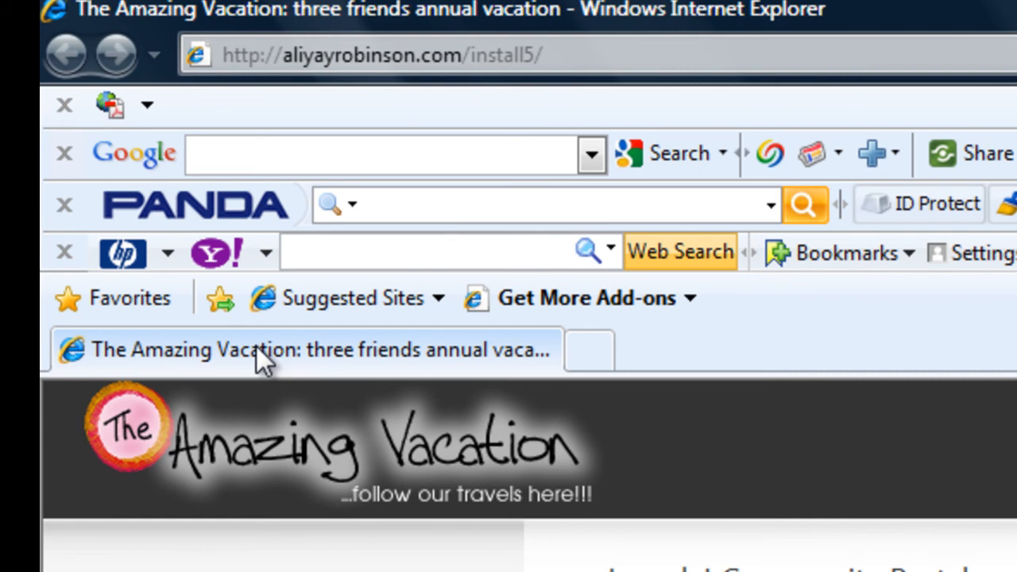
mouse_move(262, 363)
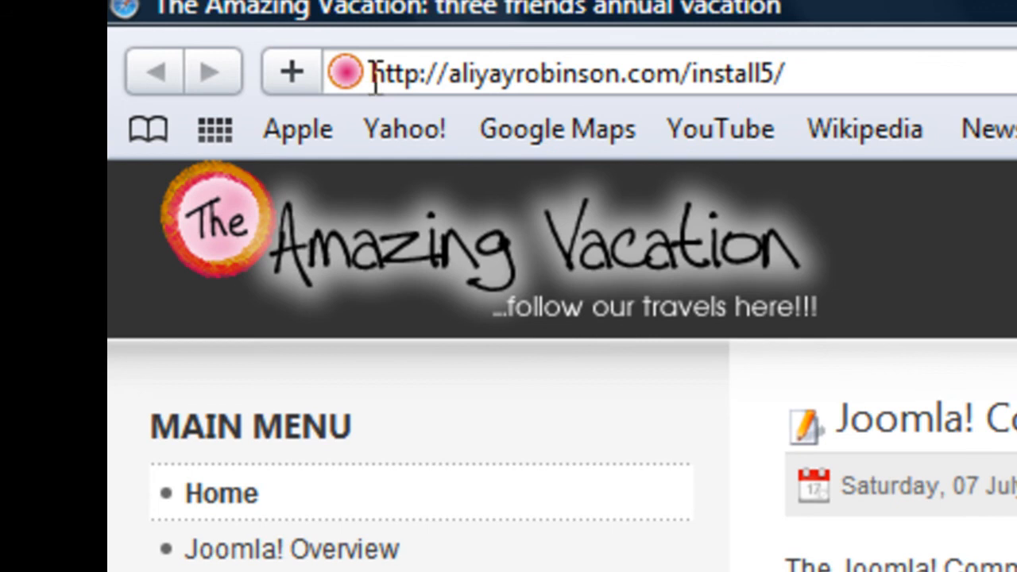
mouse_move(334, 51)
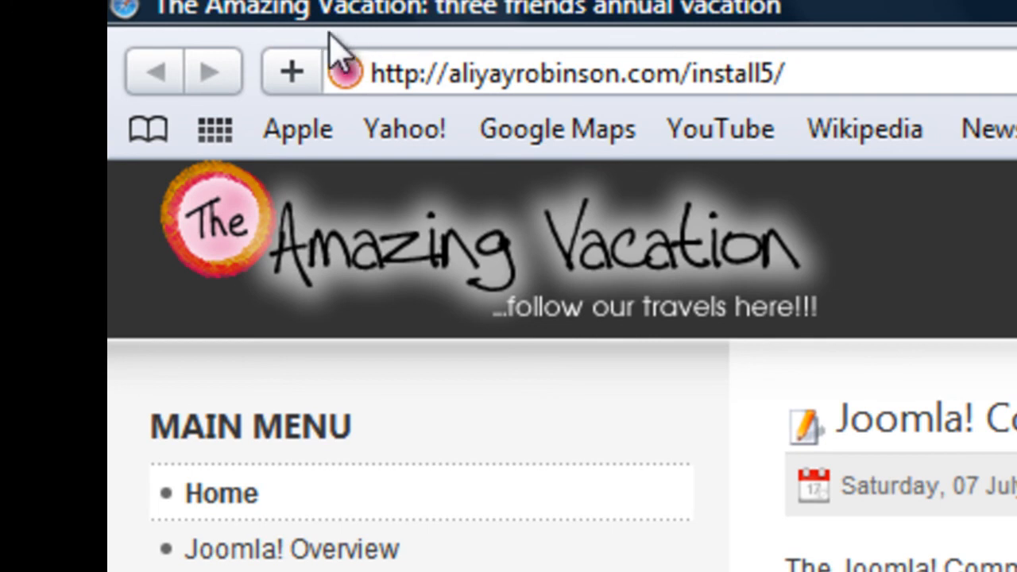
mouse_move(359, 127)
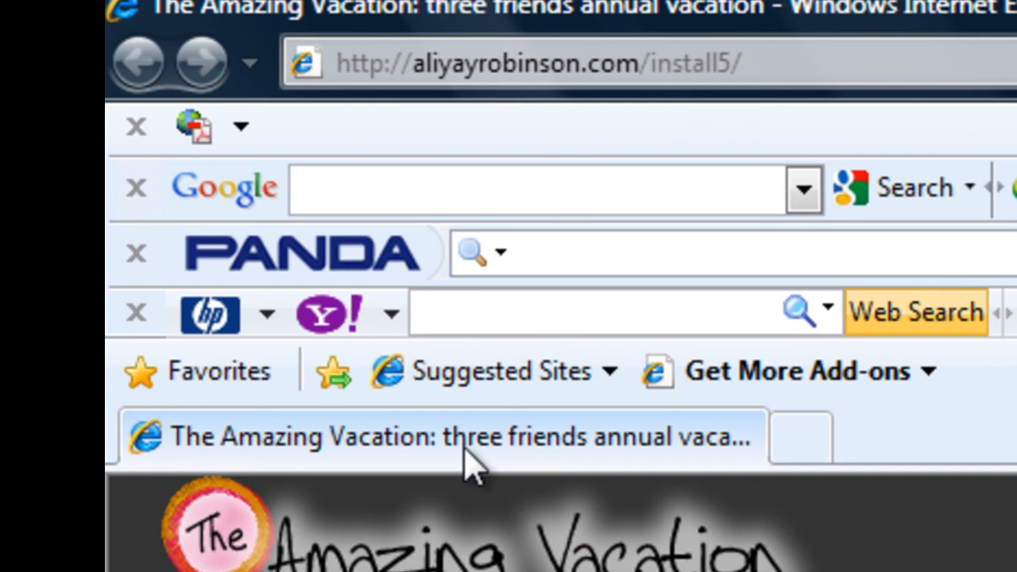
mouse_move(448, 477)
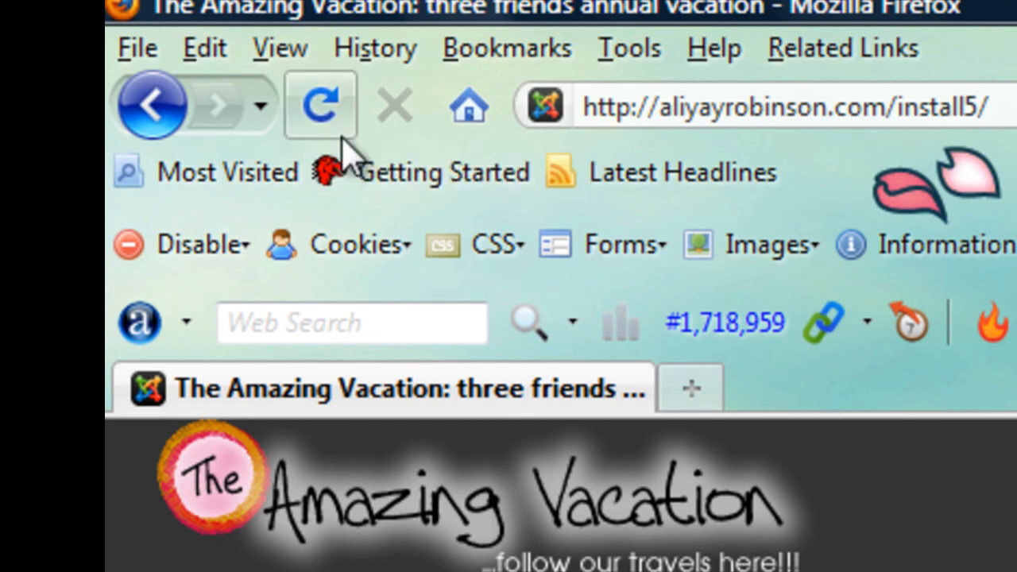
Step: Reload the Amazing Vacation page in Firefox to refresh its tab icon
left_click(318, 109)
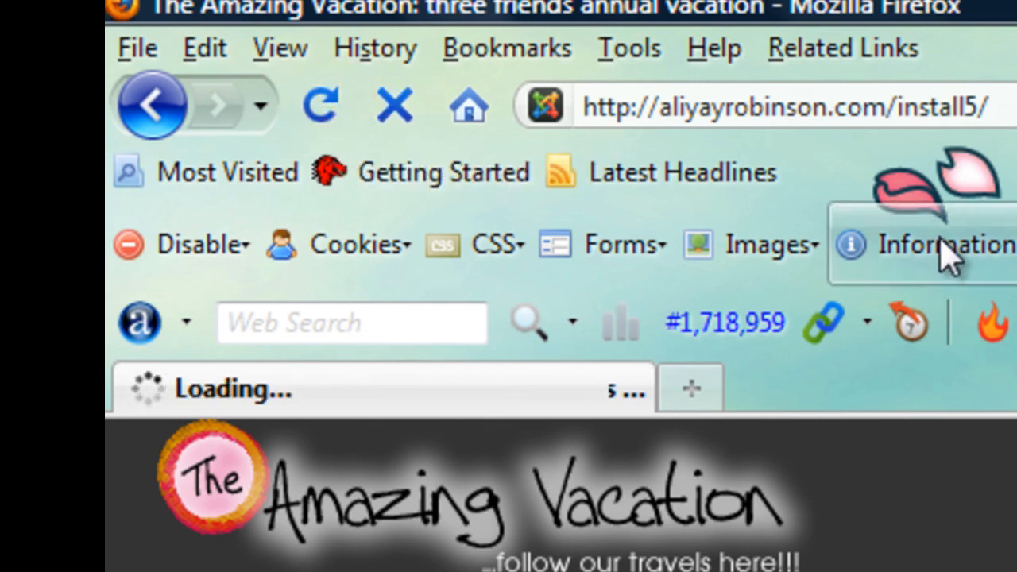